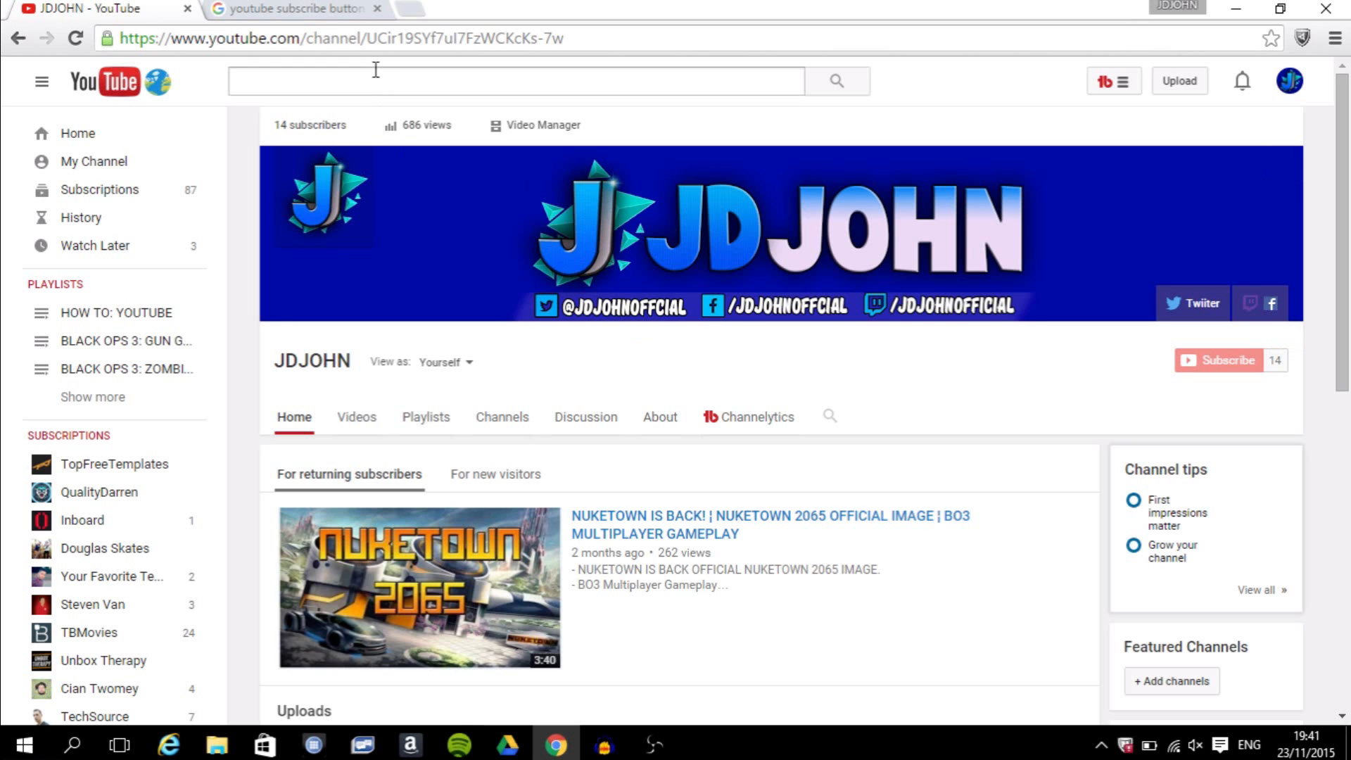
Step: Show Google image results for 'youtube subscribe button png' and preview the first red Subscribe button
click(295, 8)
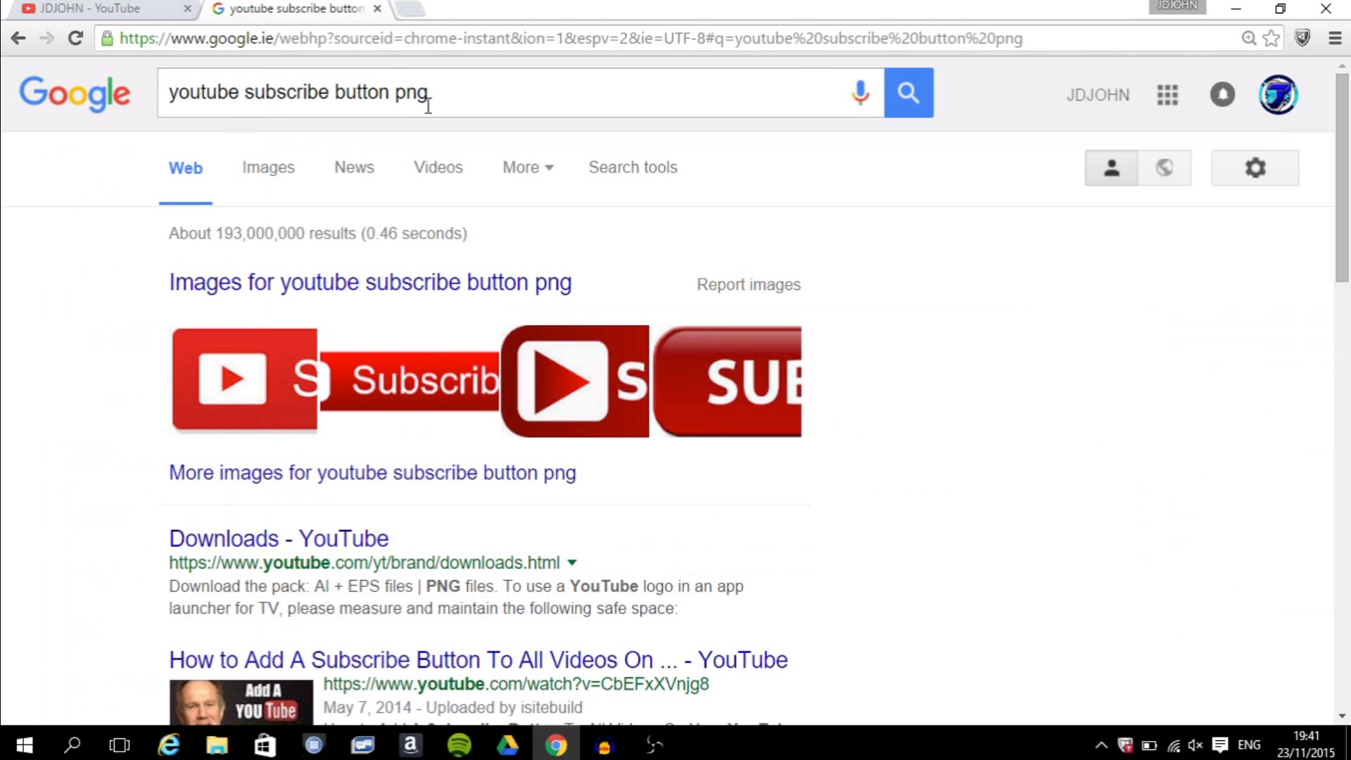
mouse_move(343, 118)
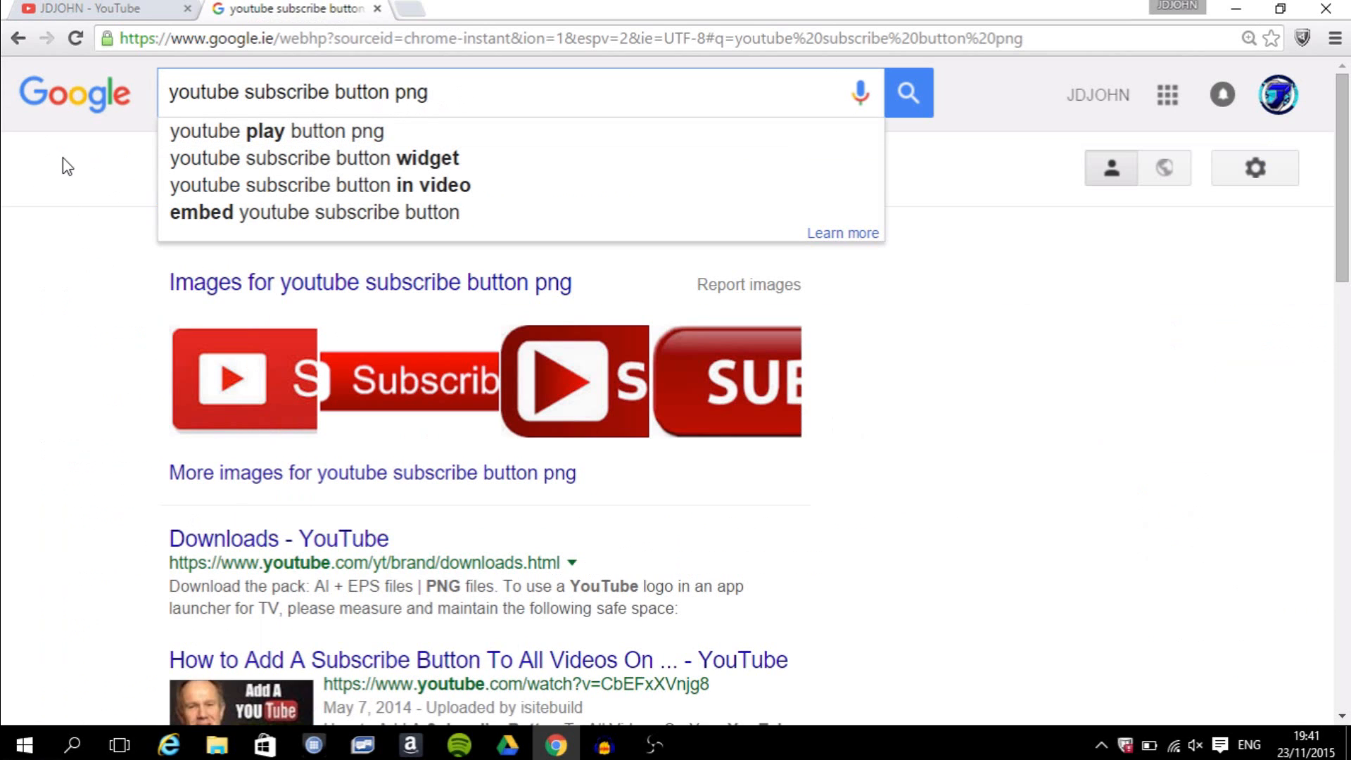
mouse_move(908, 93)
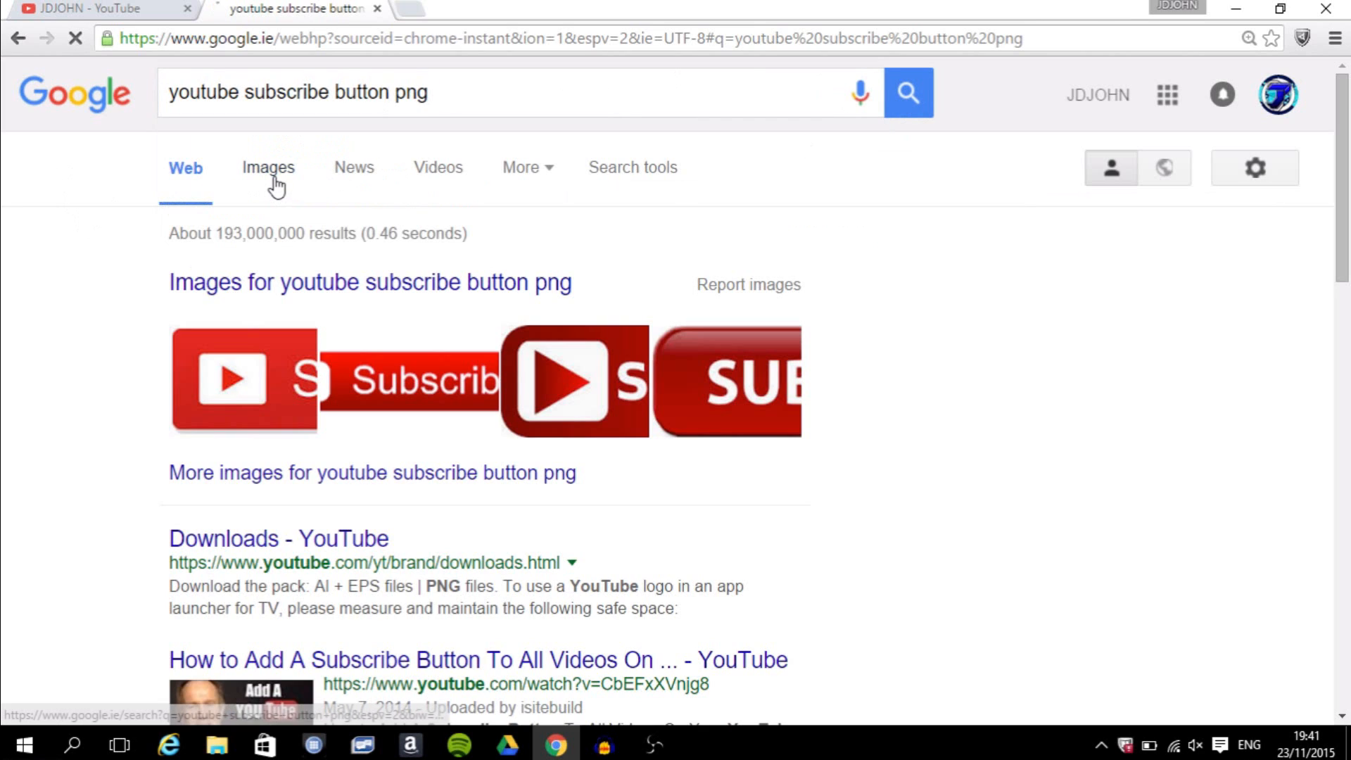
click(267, 168)
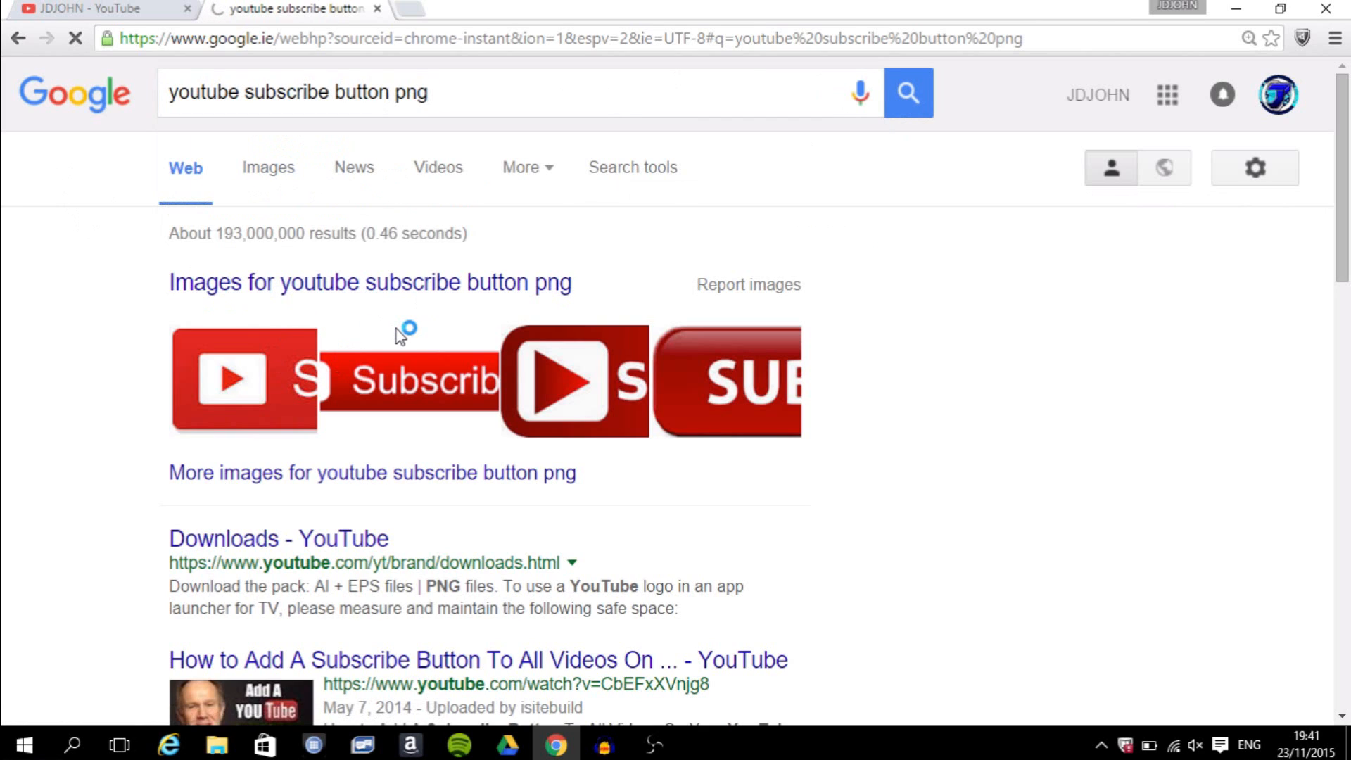
mouse_move(399, 335)
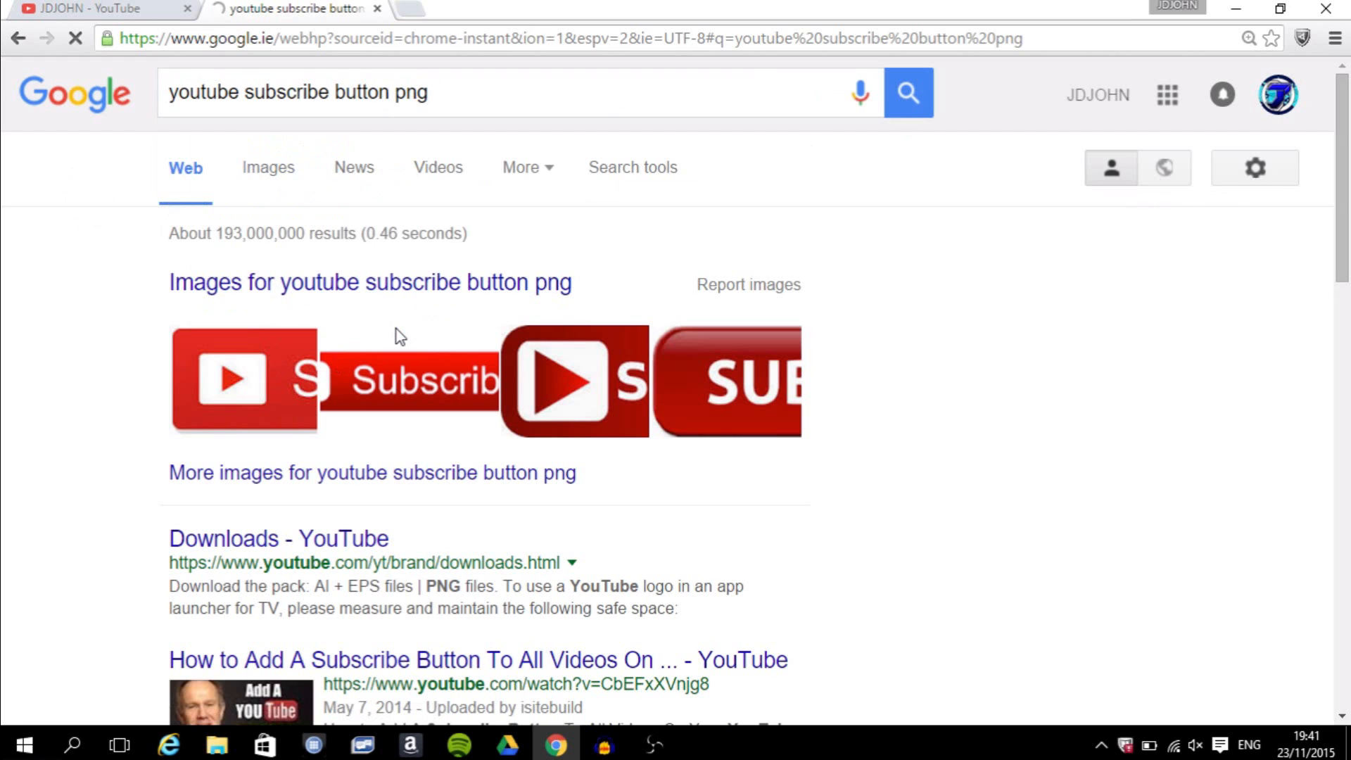
click(267, 167)
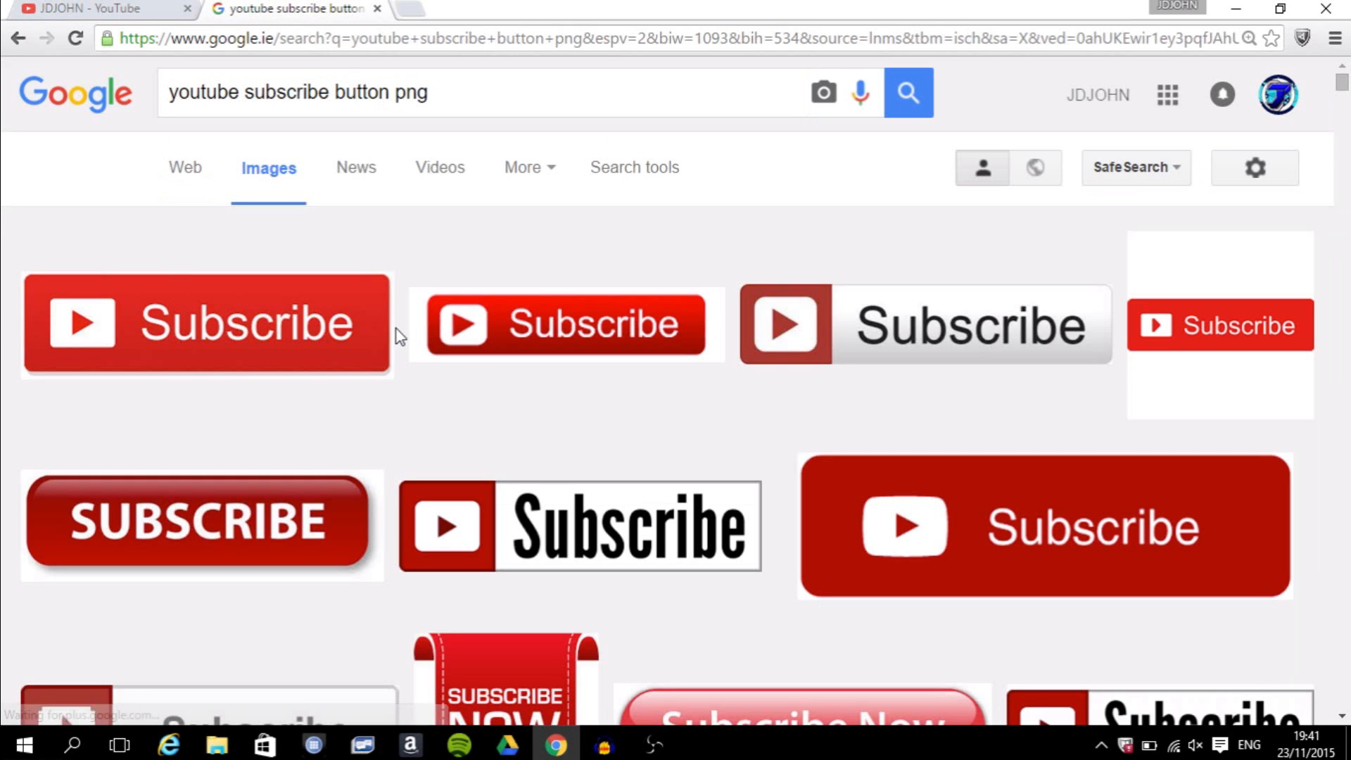
mouse_move(241, 324)
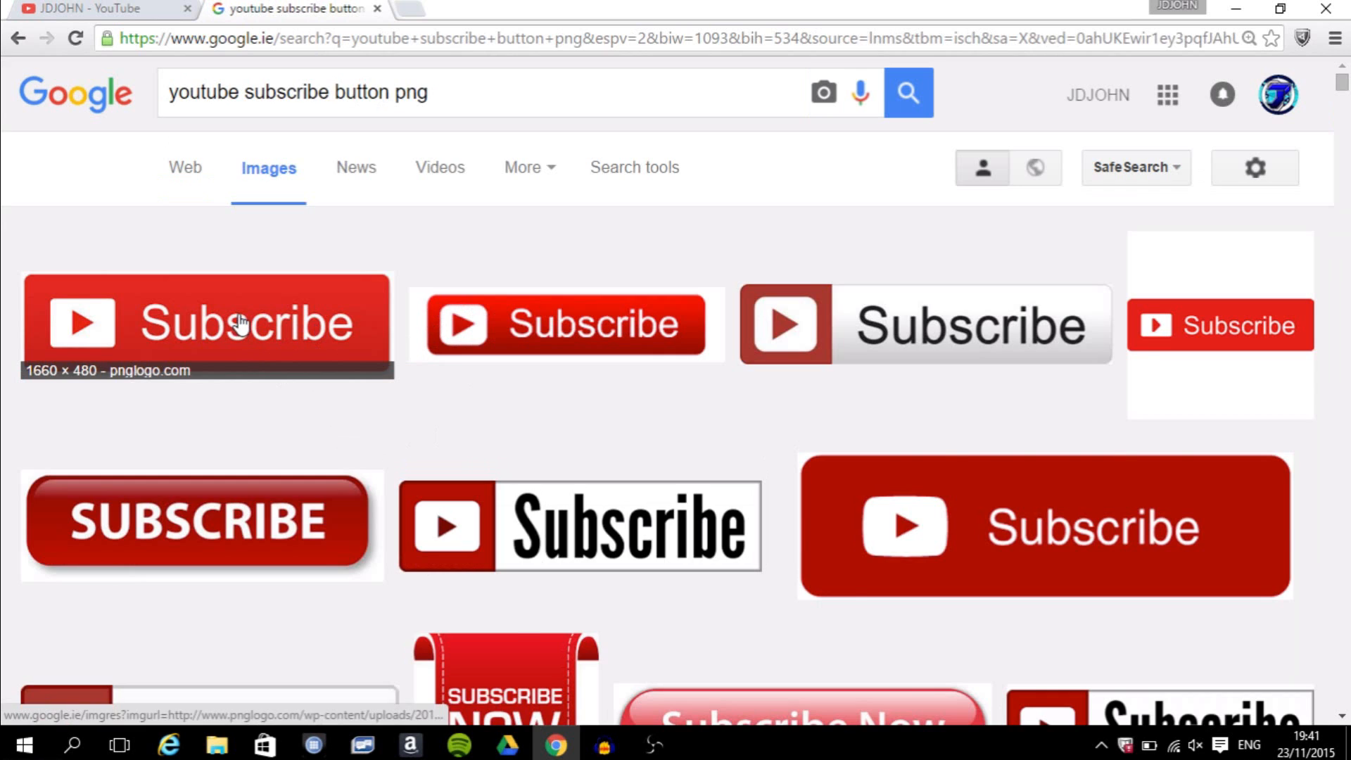
click(205, 323)
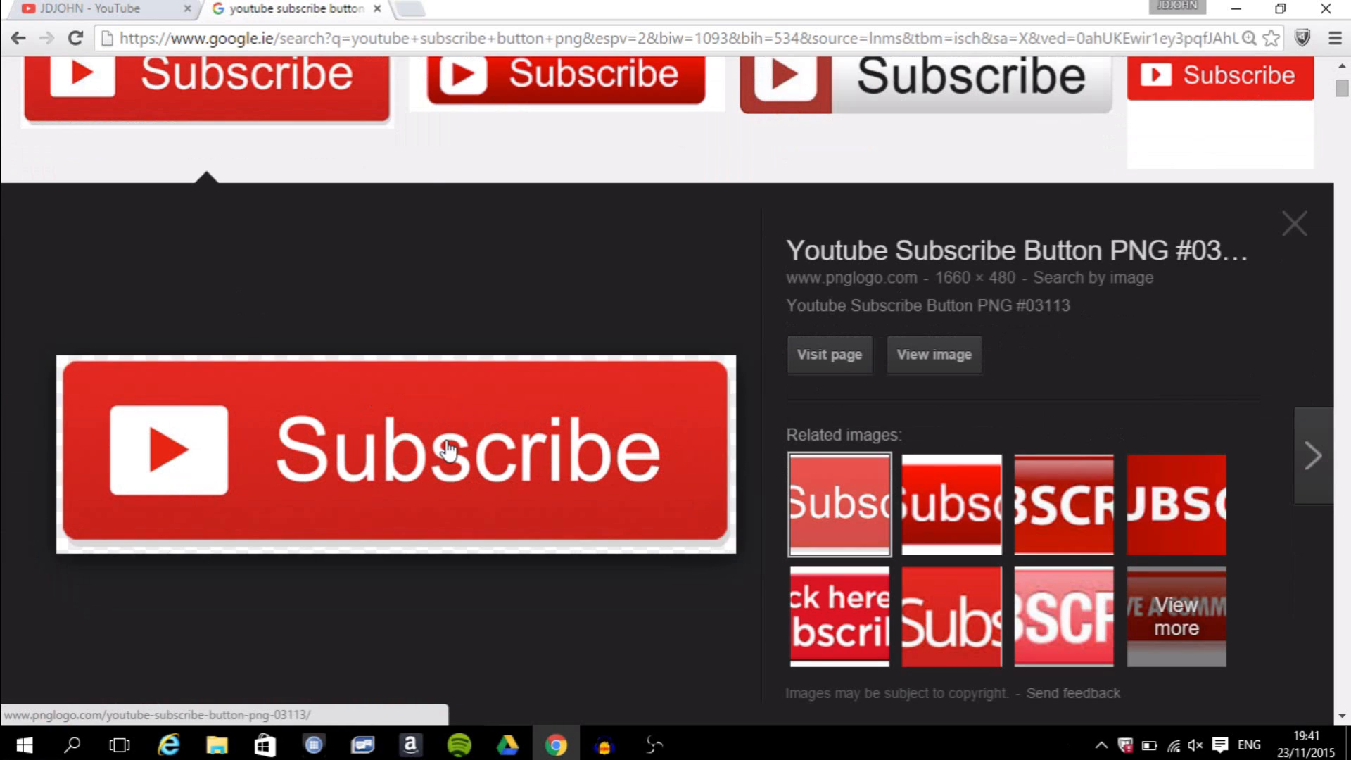
Step: Save the previewed image as 'youtube subscribe button for videos.png' in YT Images, replacing the older file
right_click(448, 447)
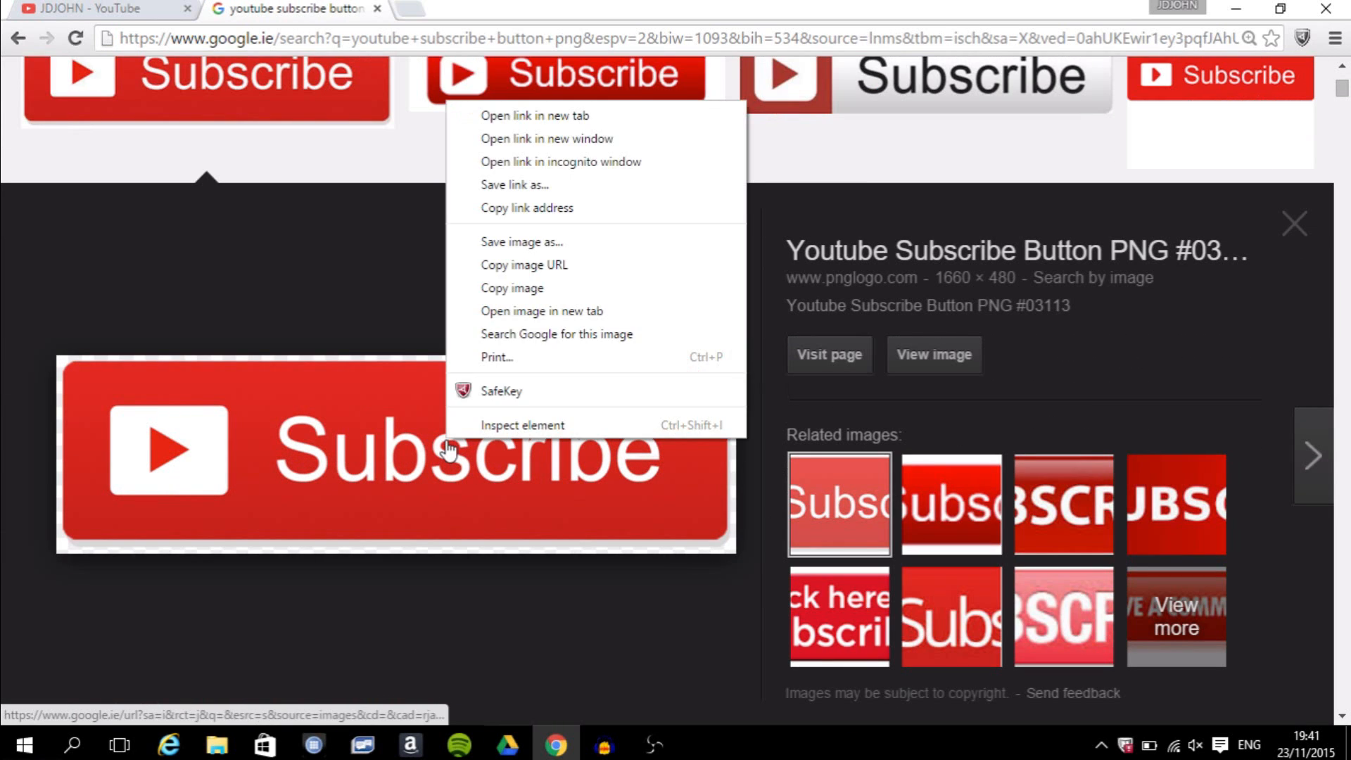
click(521, 240)
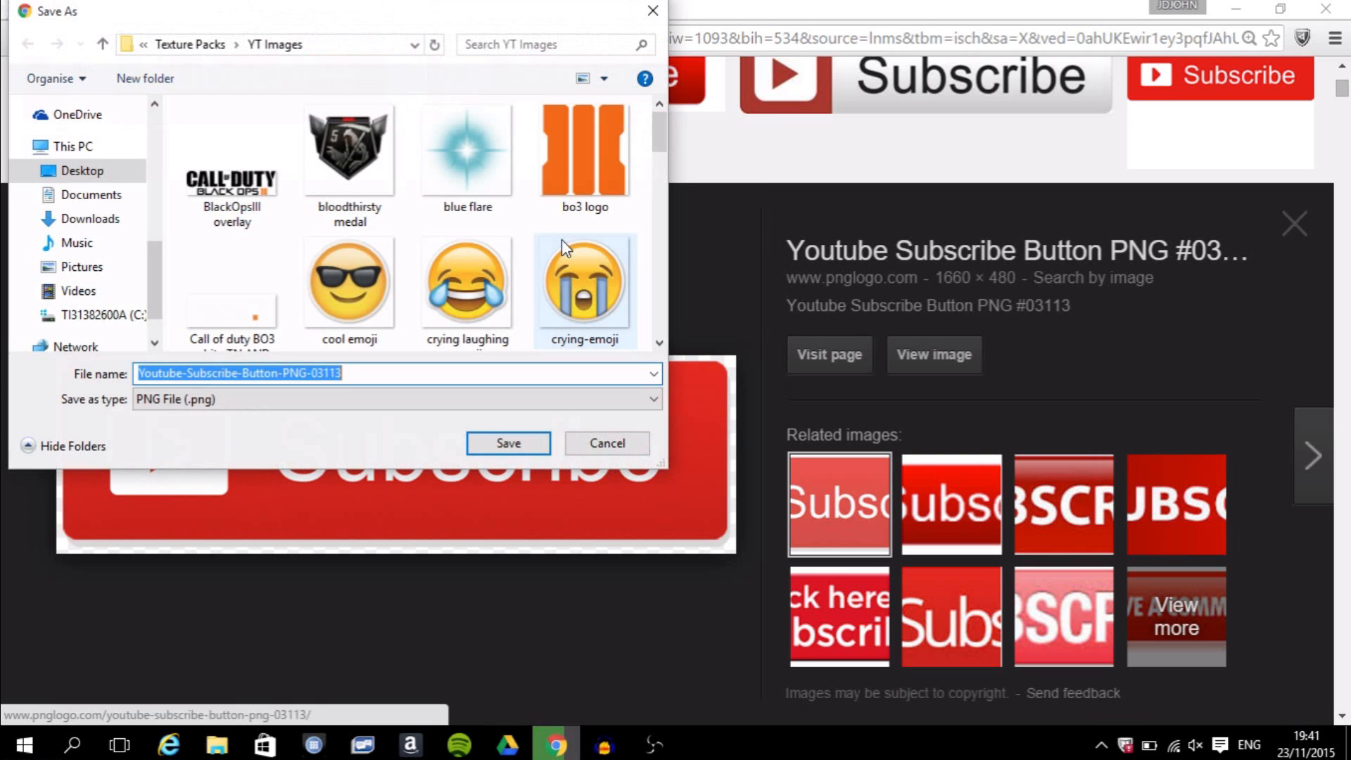
mouse_move(645, 263)
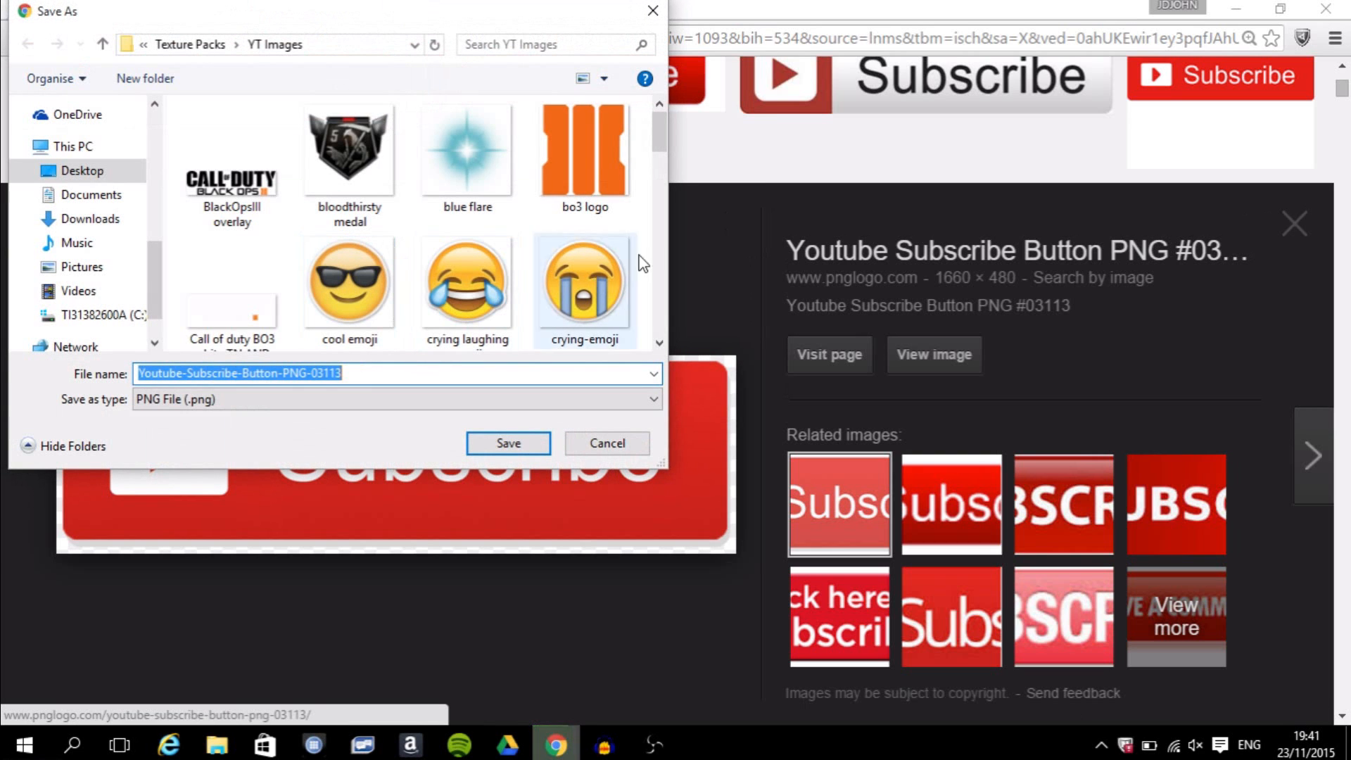
scroll(down, 3)
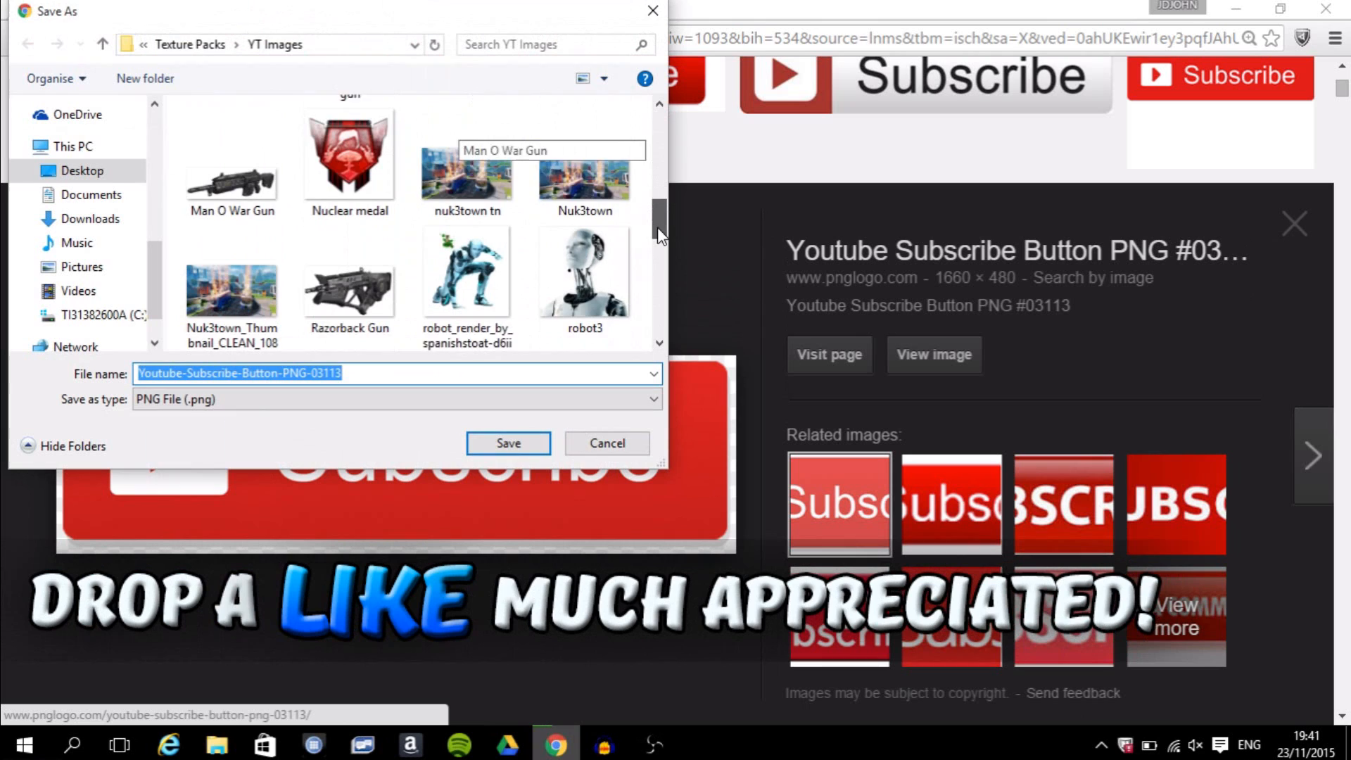
scroll(down, 3)
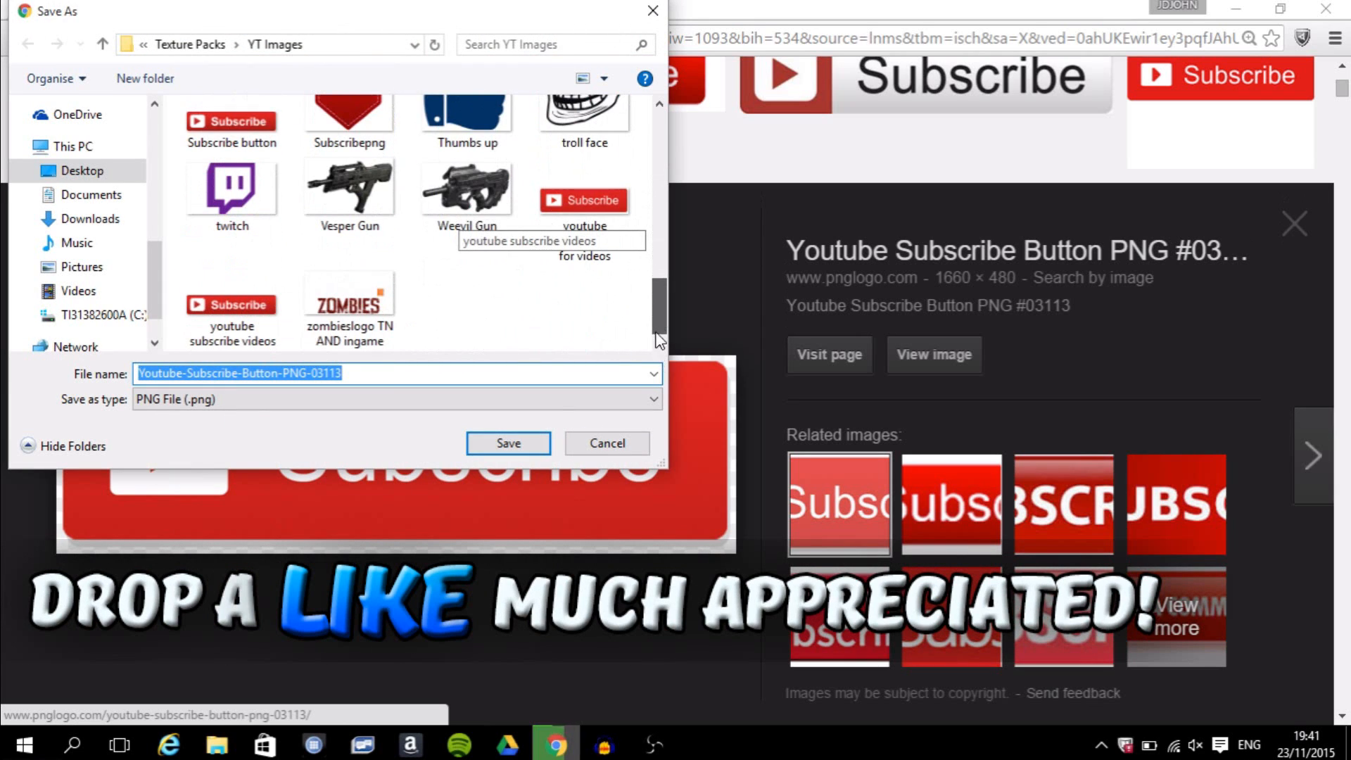
click(584, 190)
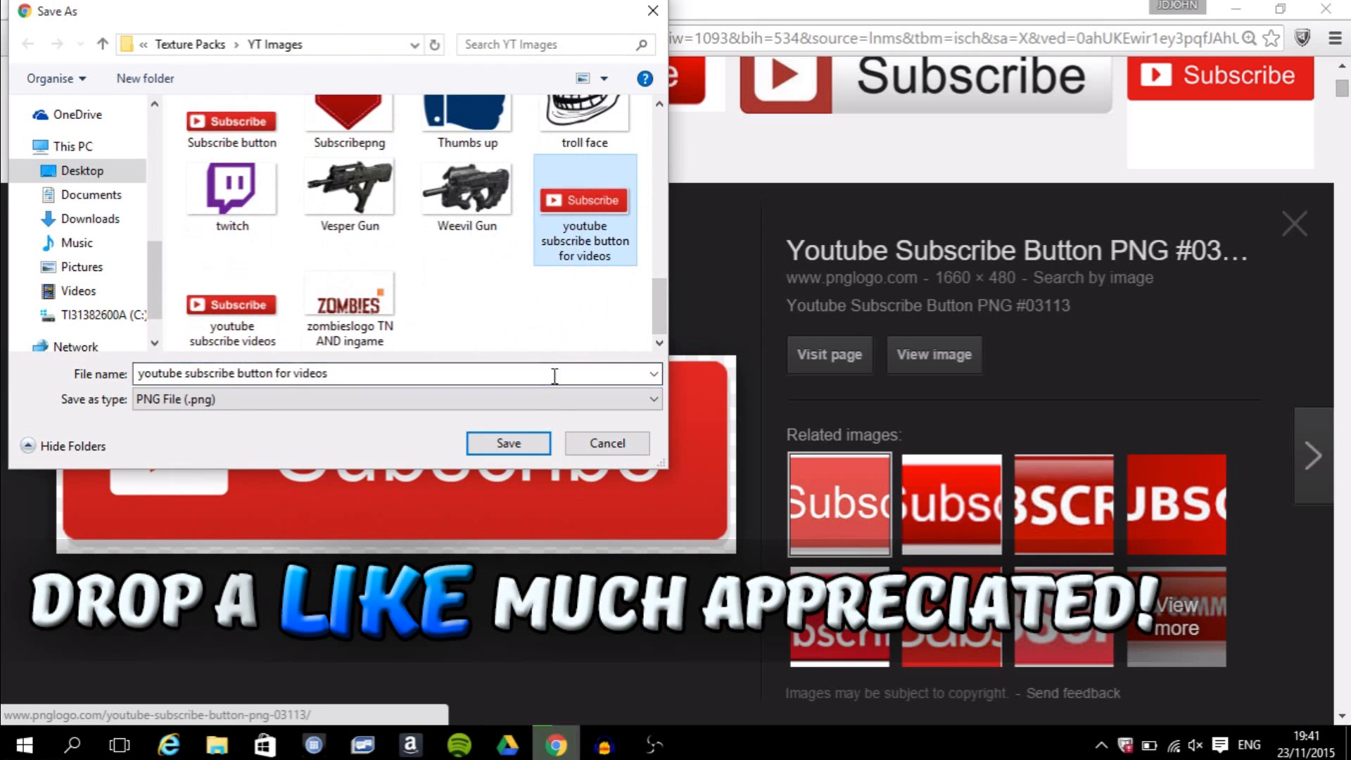
click(508, 443)
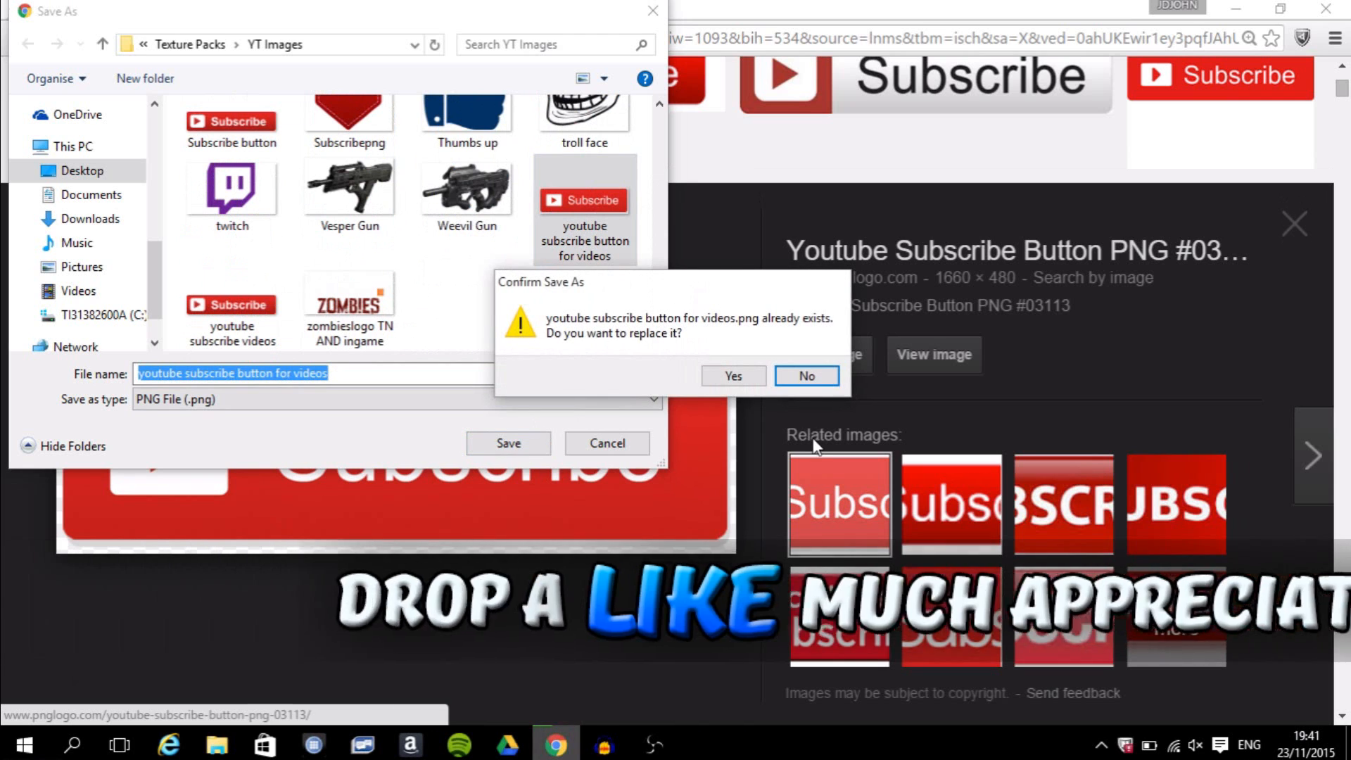
click(732, 376)
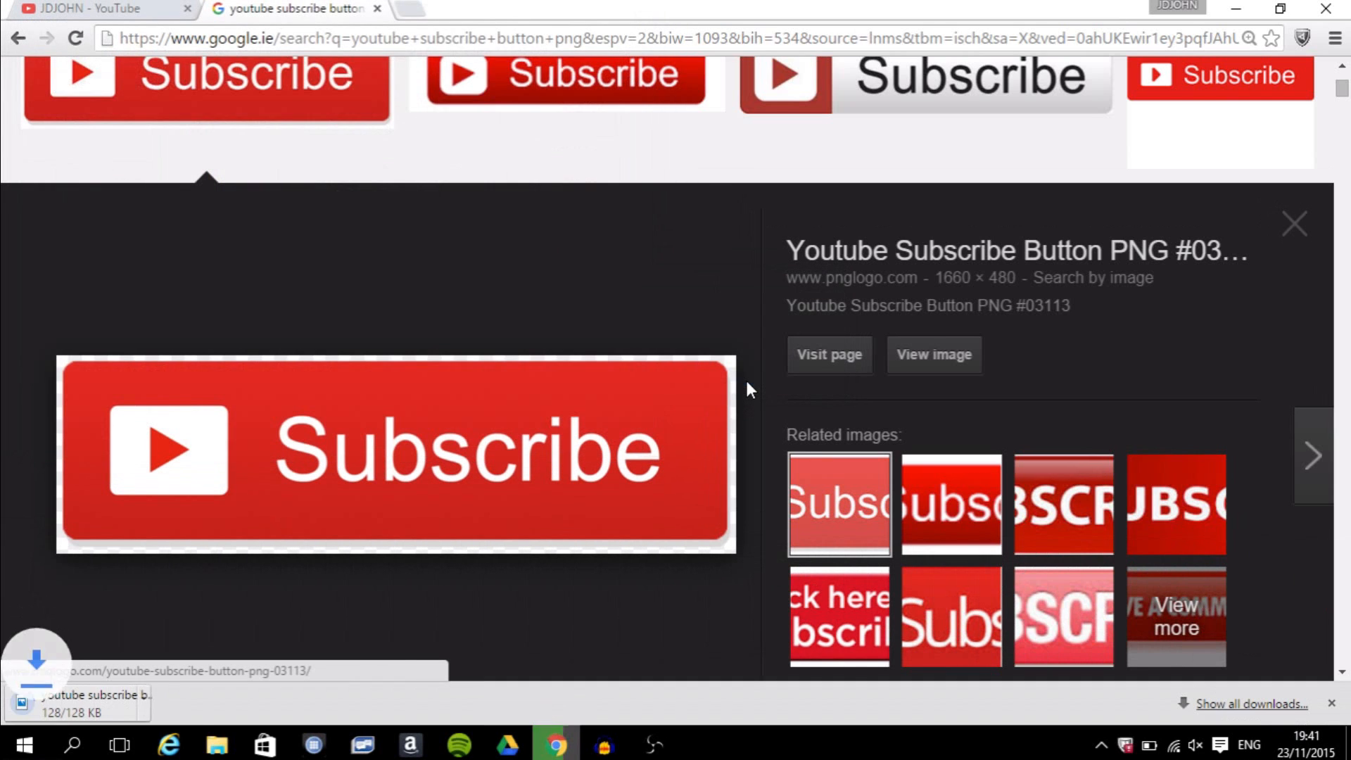
scroll(up, 3)
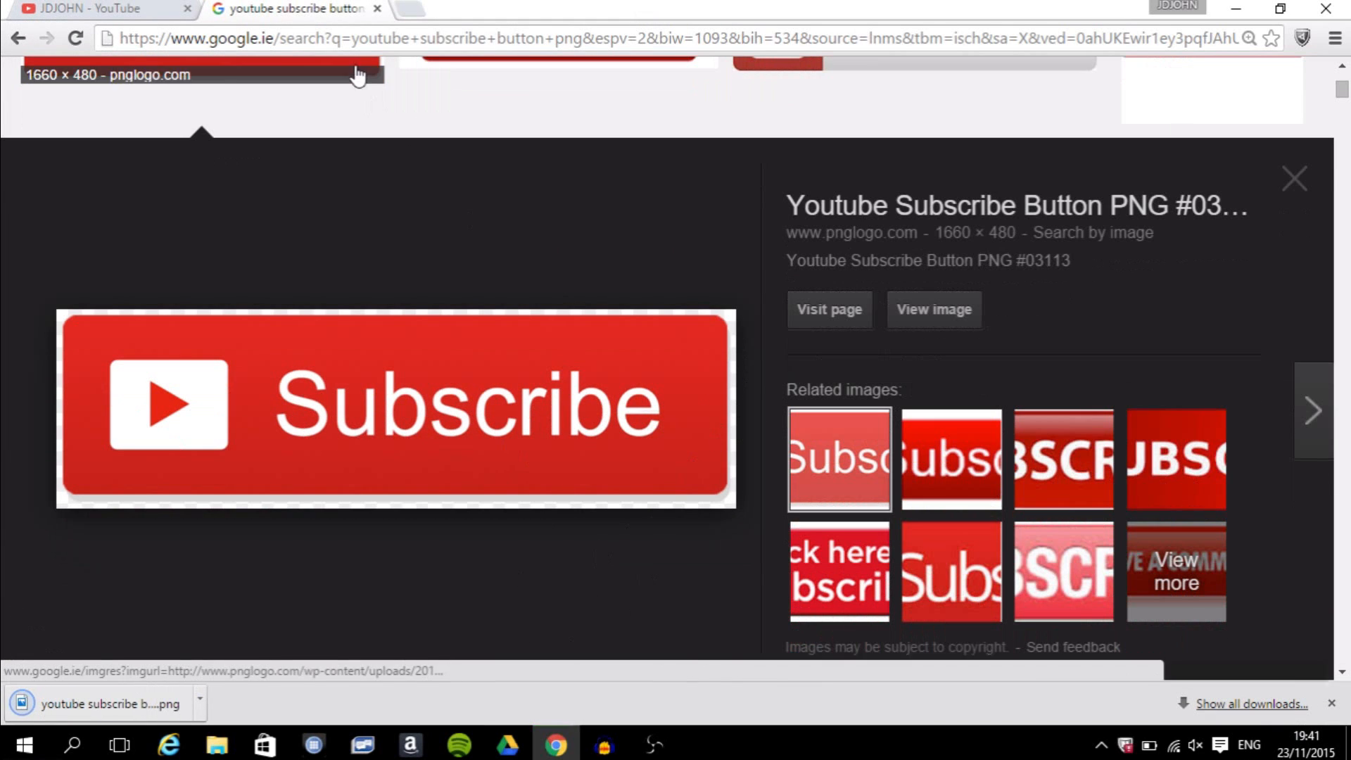
Step: Go from the YouTube channel into Video Manager, then Creator Studio's Channel > Branding settings
click(94, 9)
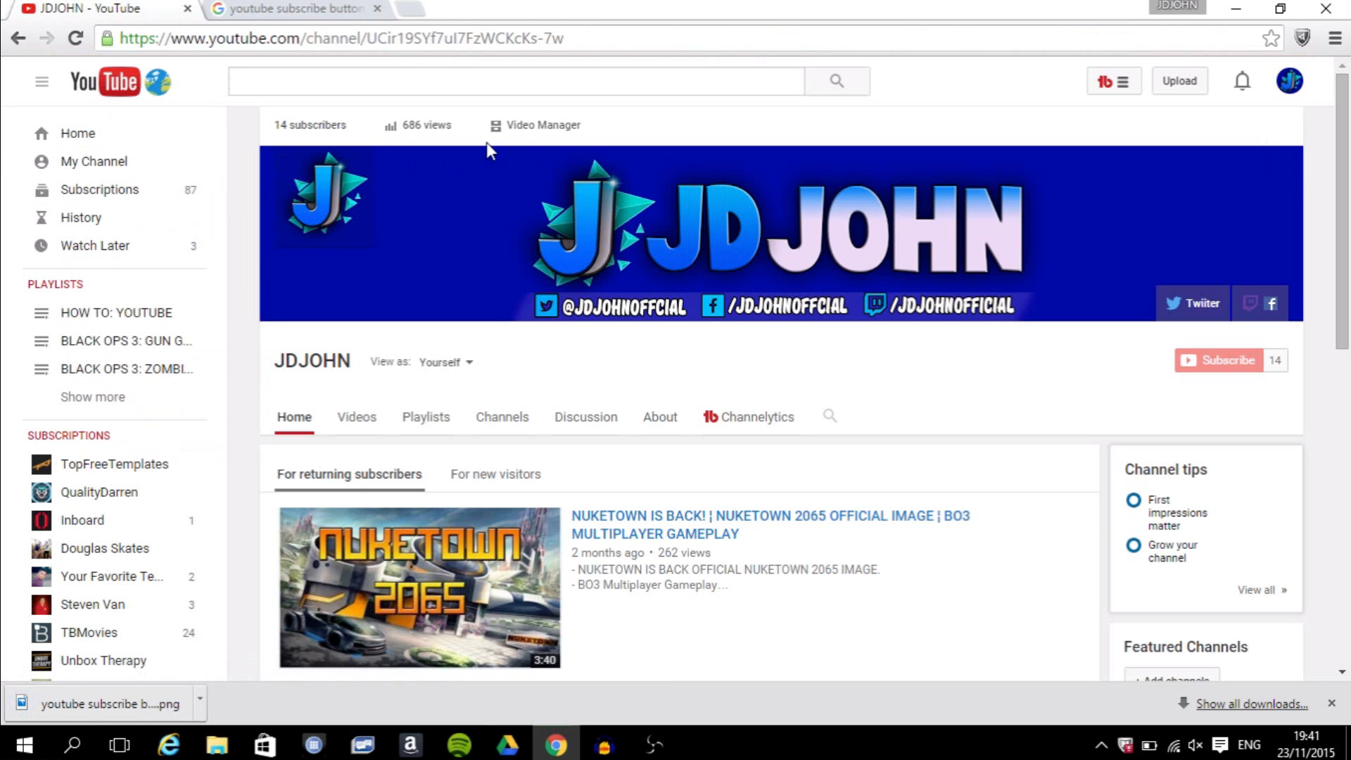
click(541, 125)
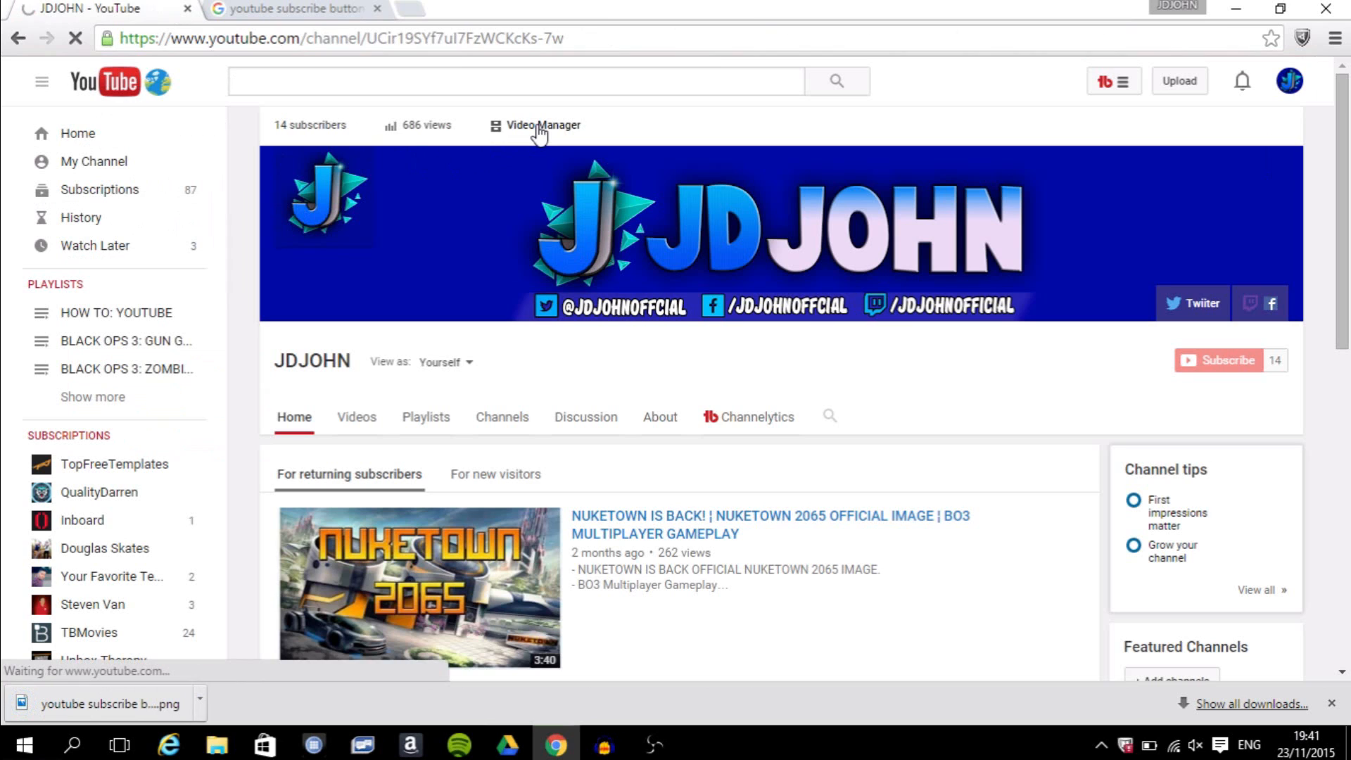
click(542, 125)
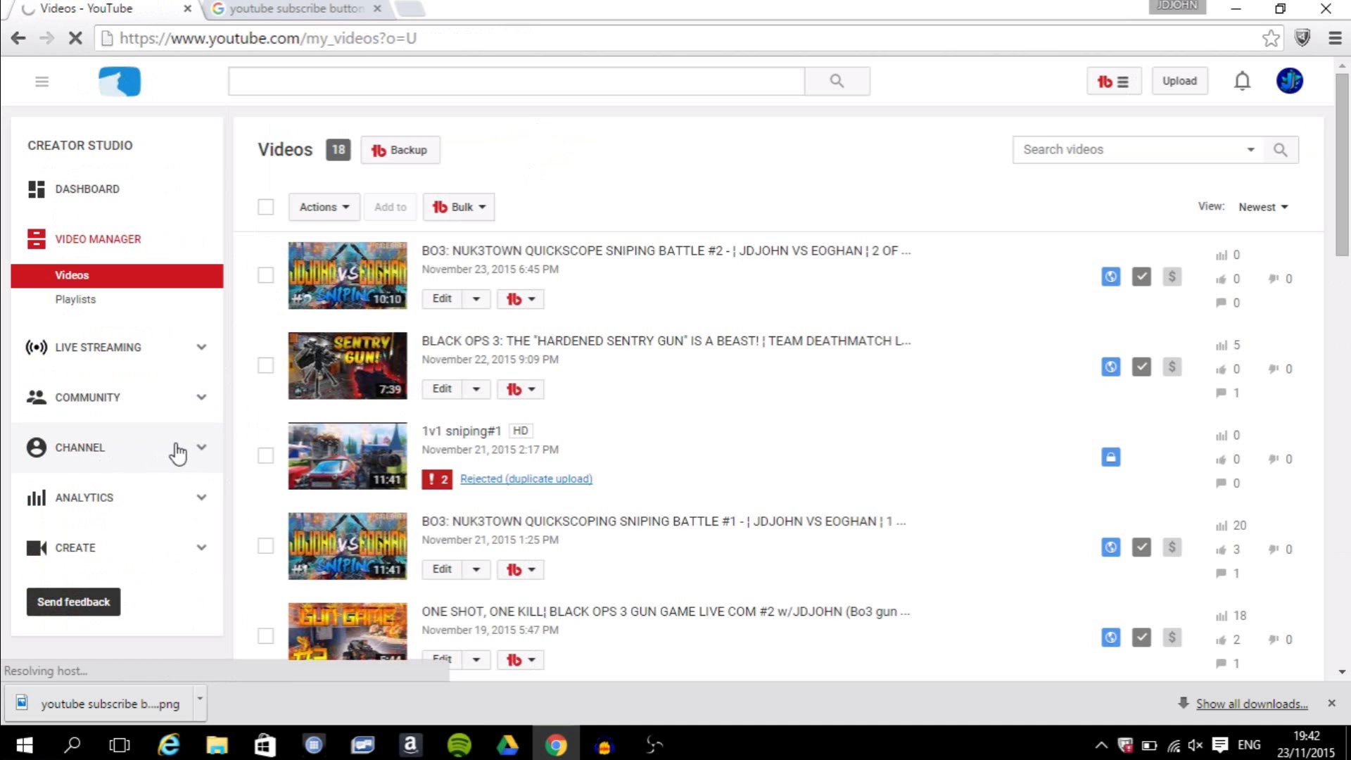
click(78, 448)
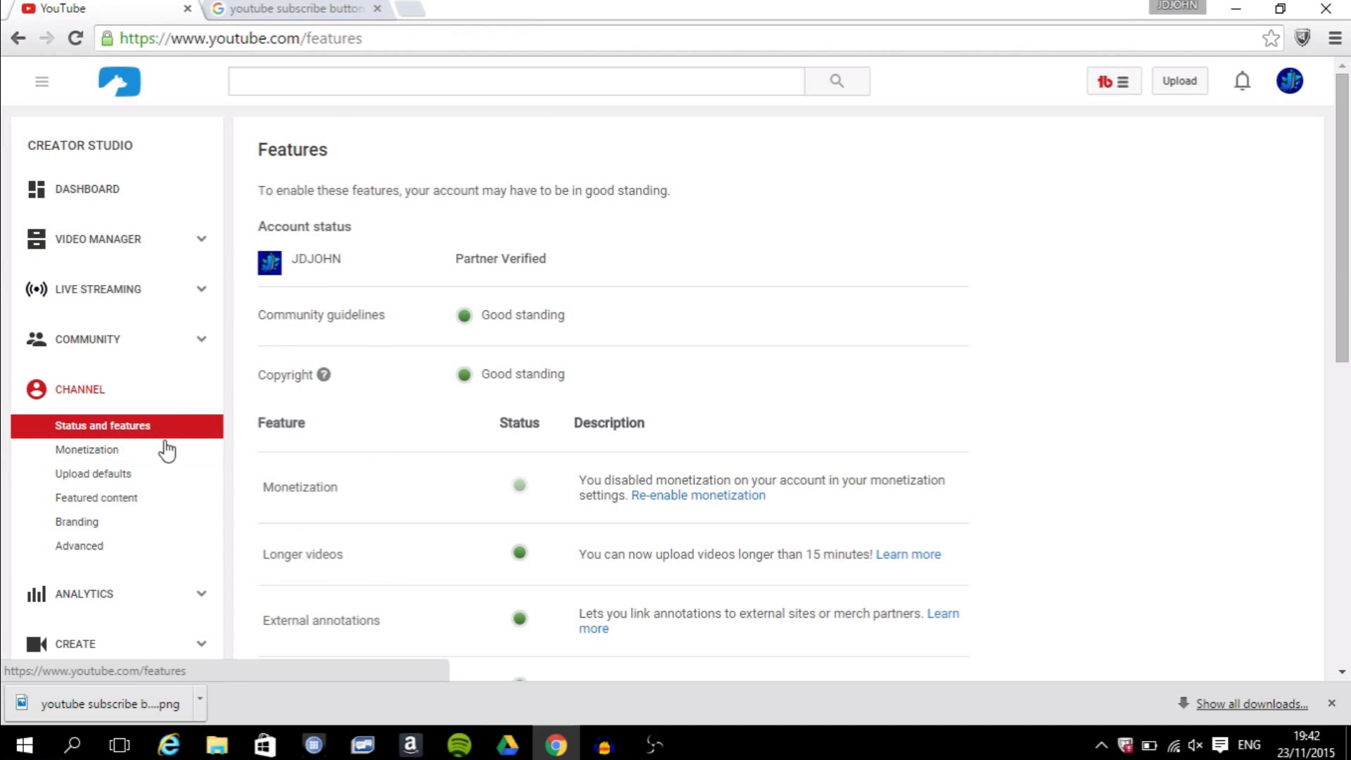
mouse_move(76, 520)
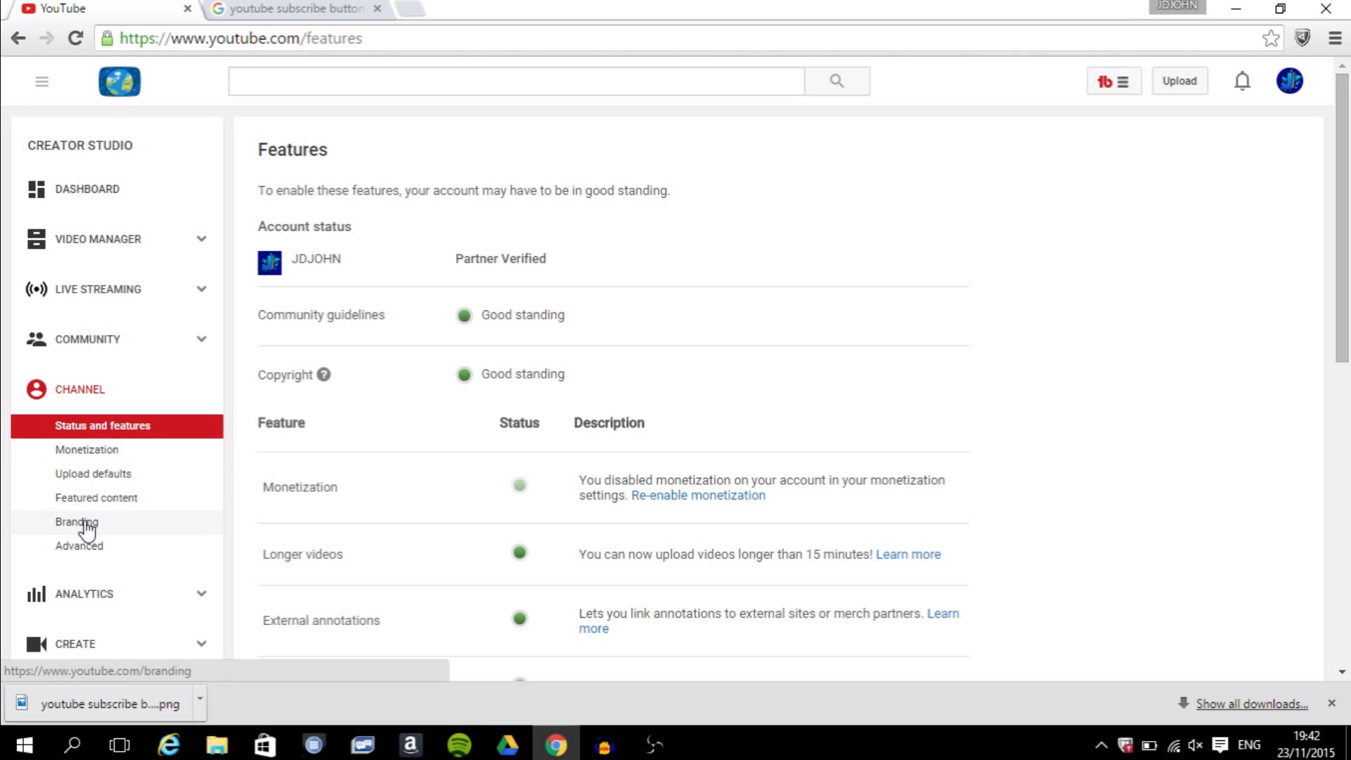
click(76, 522)
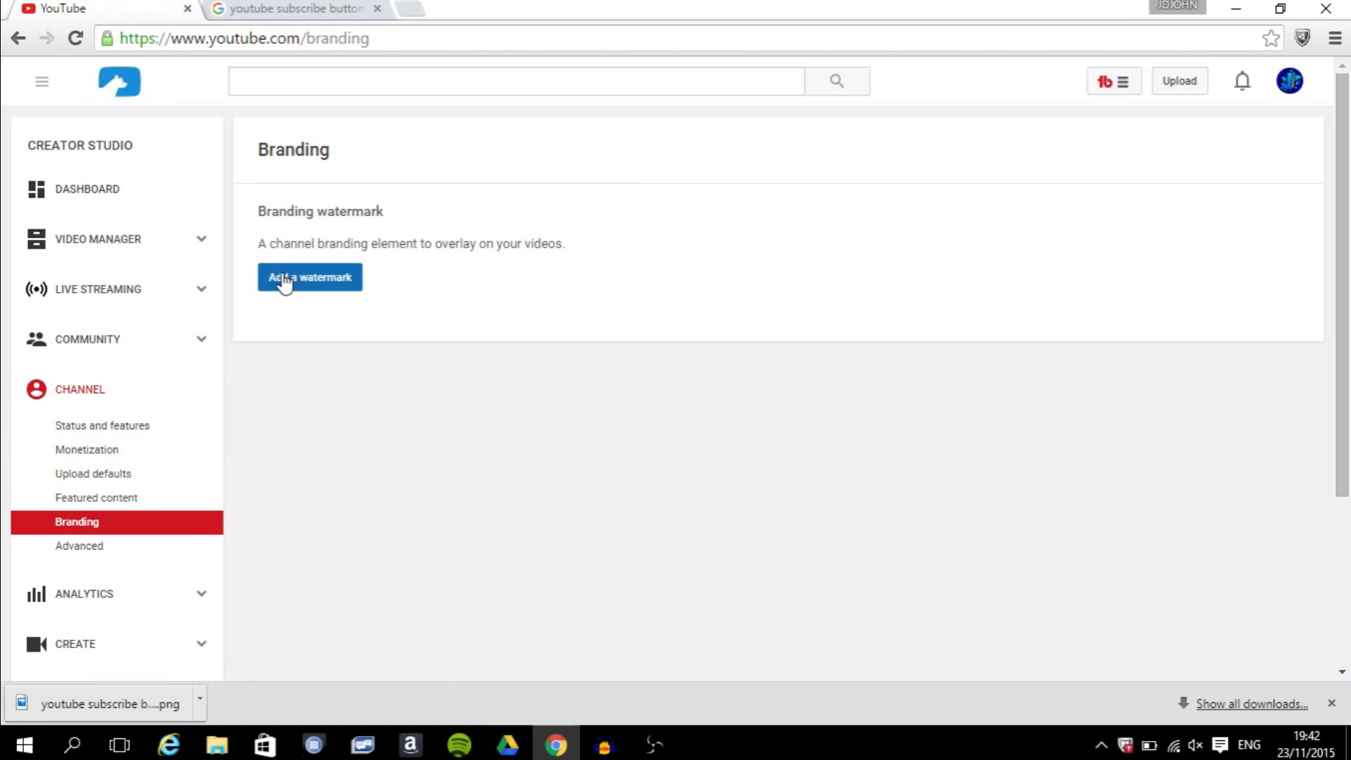
Step: Add a watermark and choose 'youtube subscribe button for videos.png' from the computer
click(310, 277)
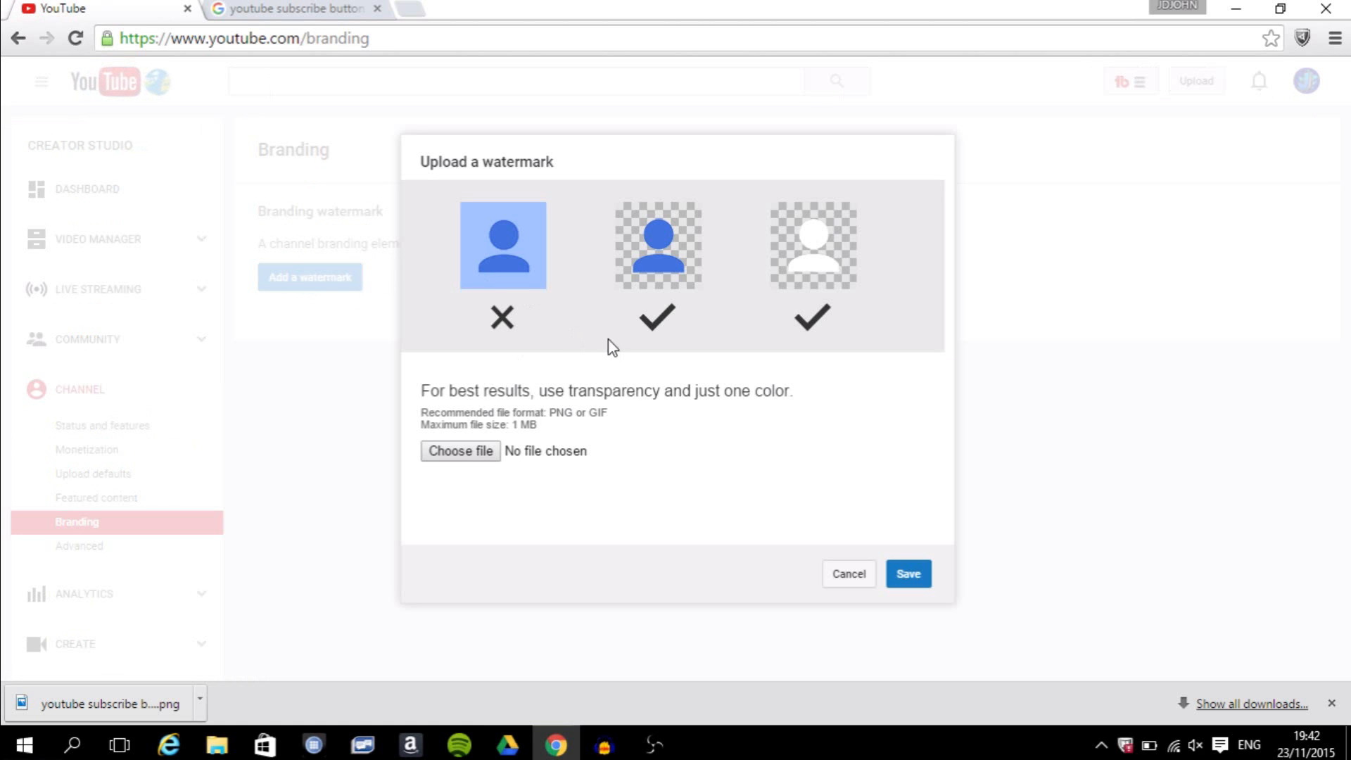
mouse_move(618, 356)
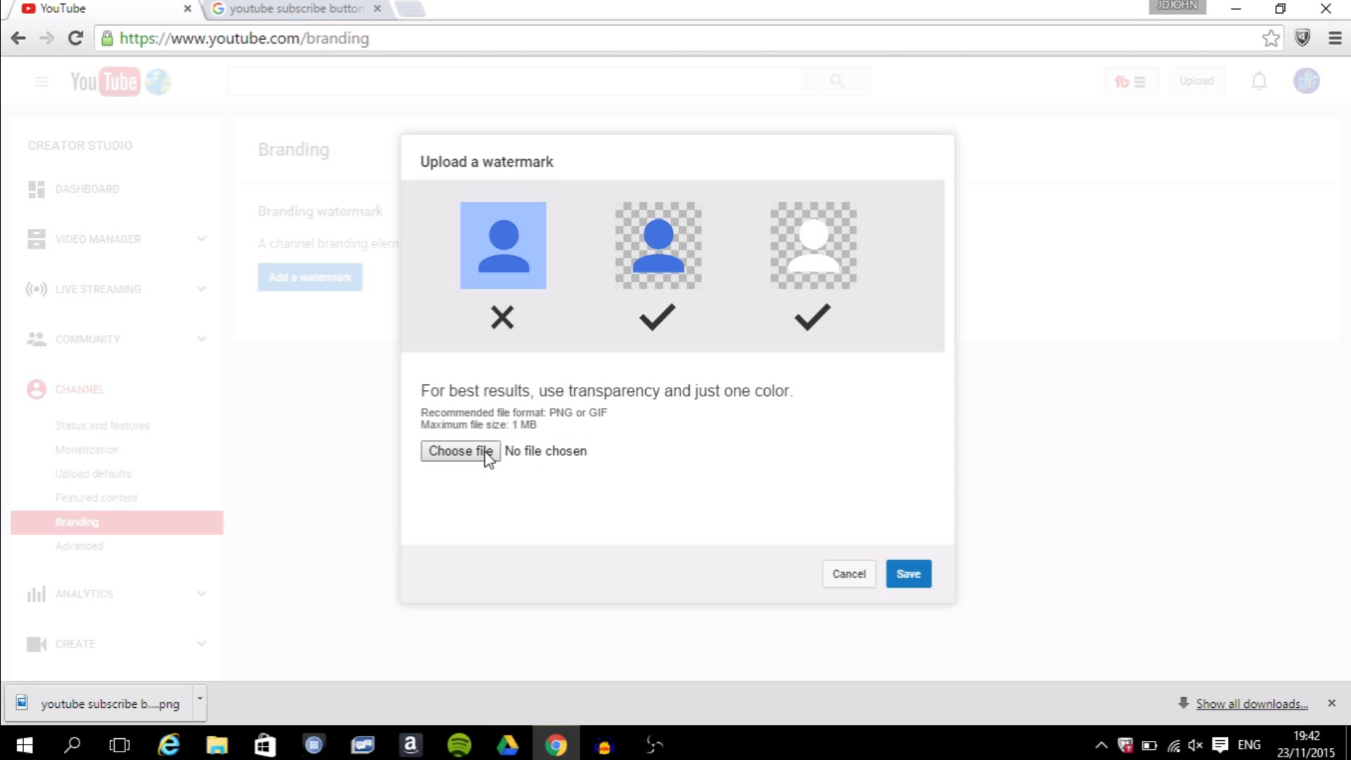
click(460, 450)
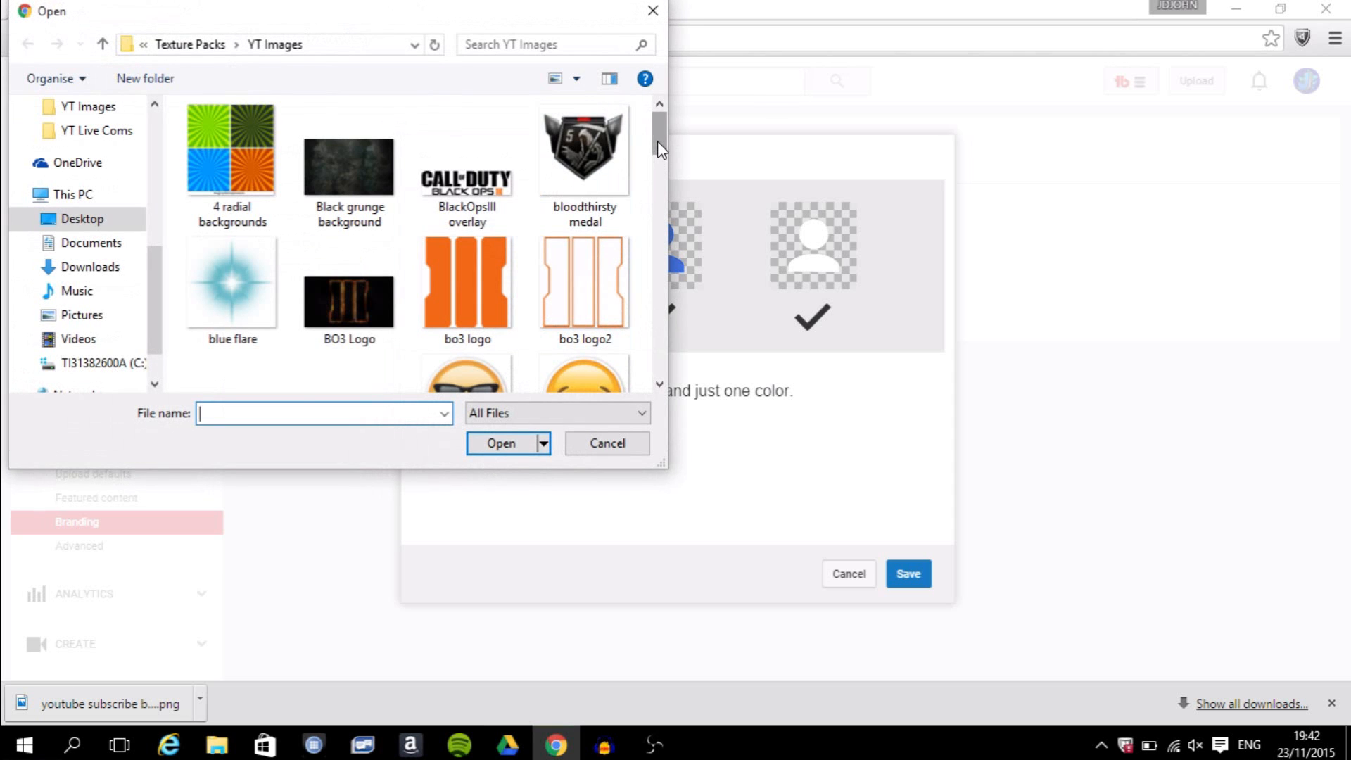
scroll(down, 3)
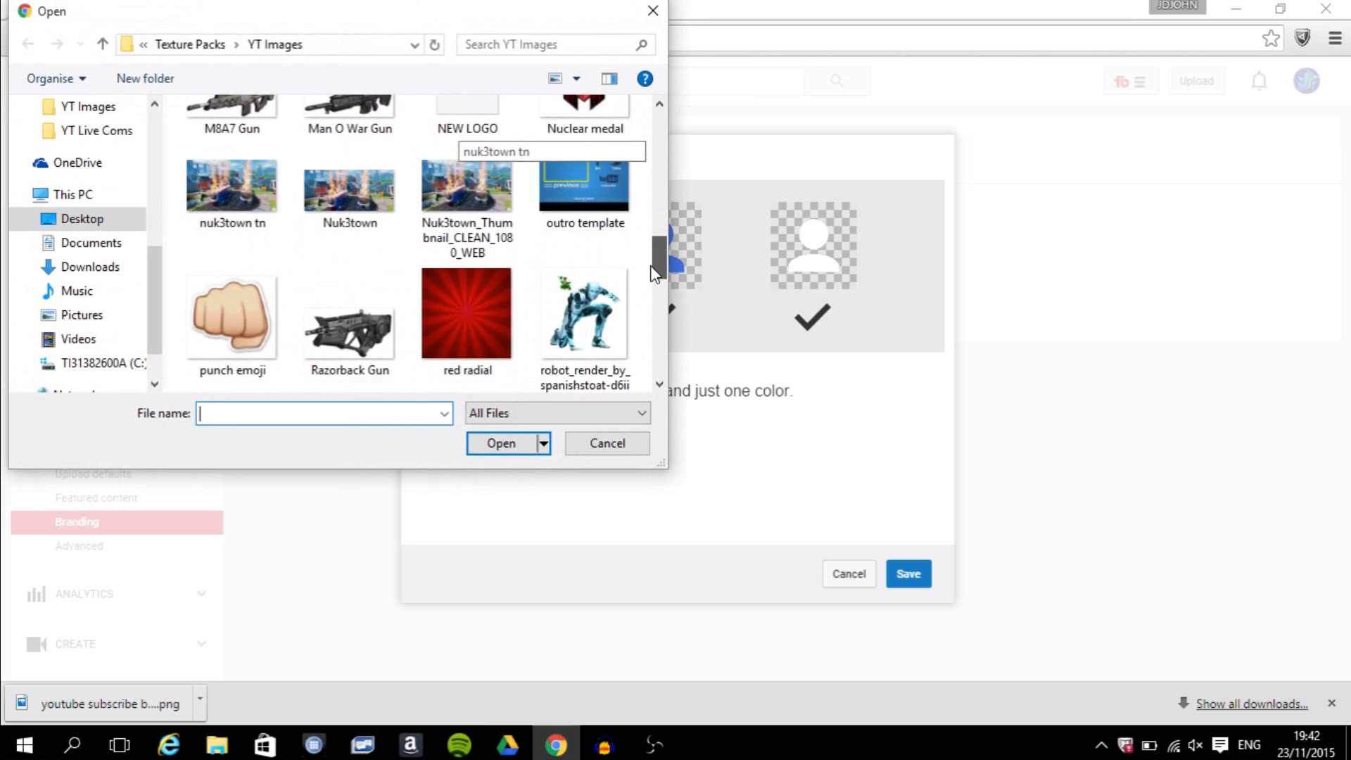
scroll(down, 3)
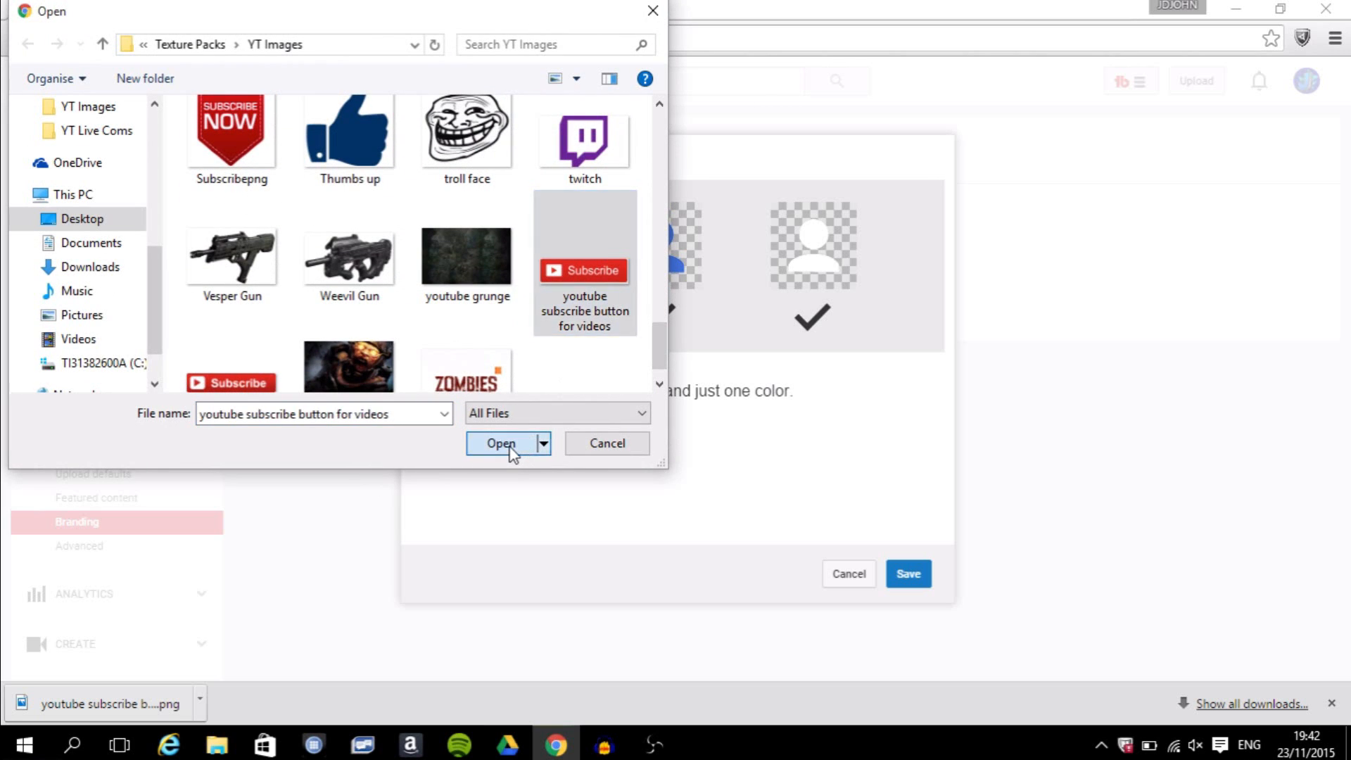
click(500, 443)
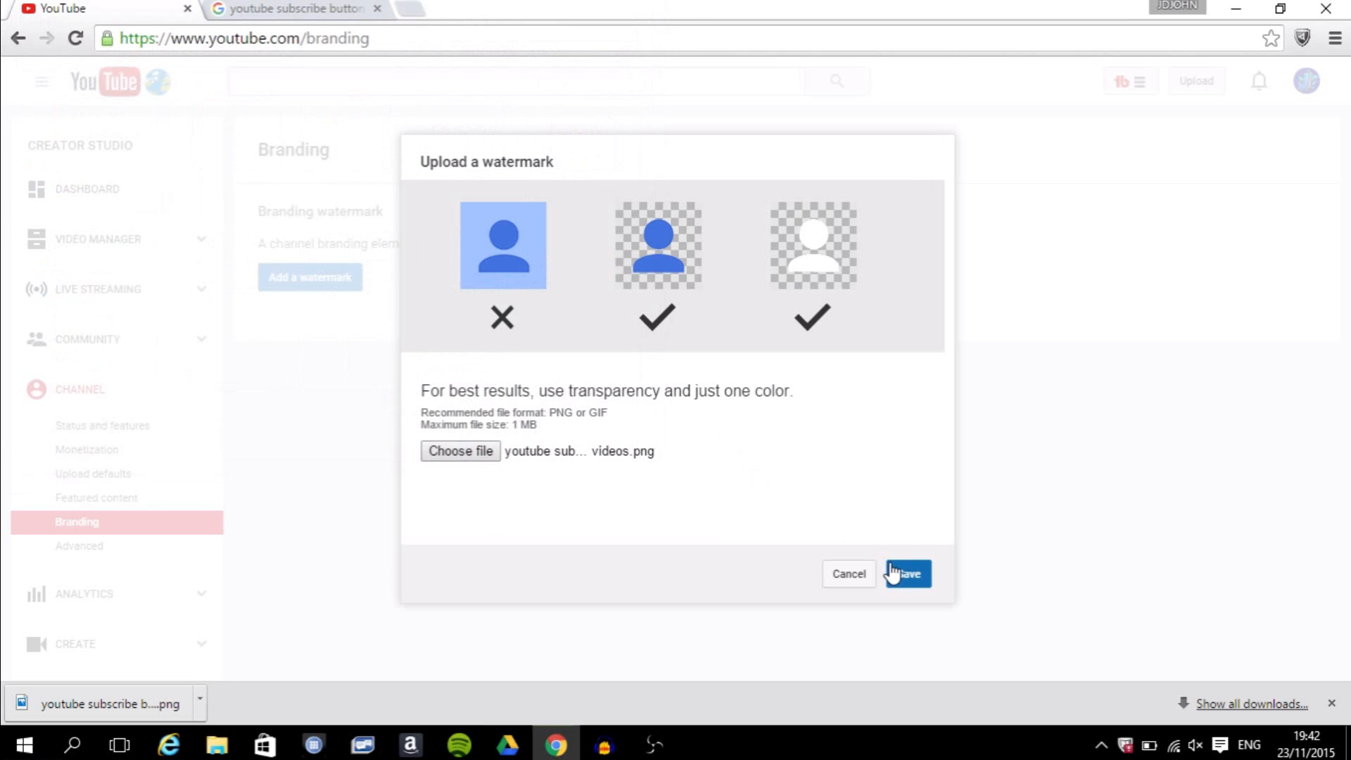
Step: Upload the chosen Subscribe image as the branding watermark and save it
click(906, 574)
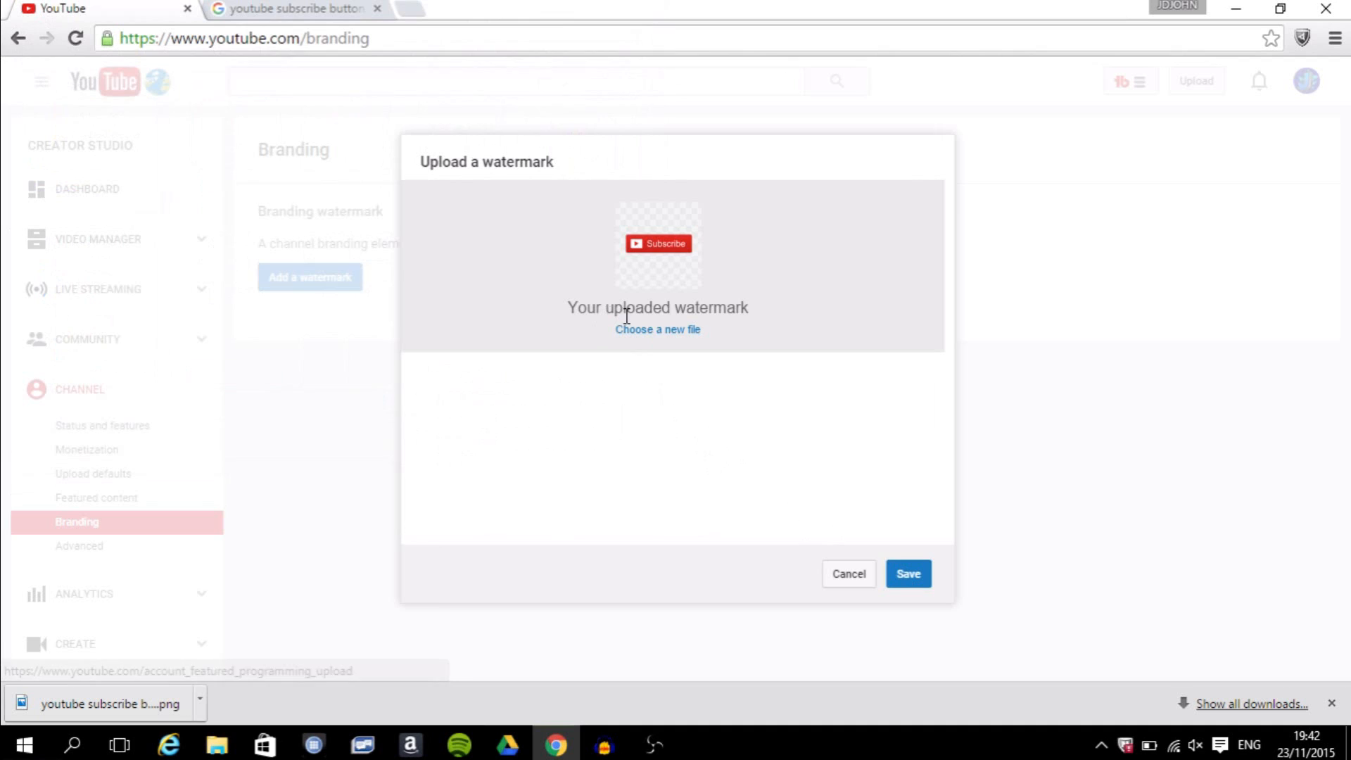
mouse_move(663, 275)
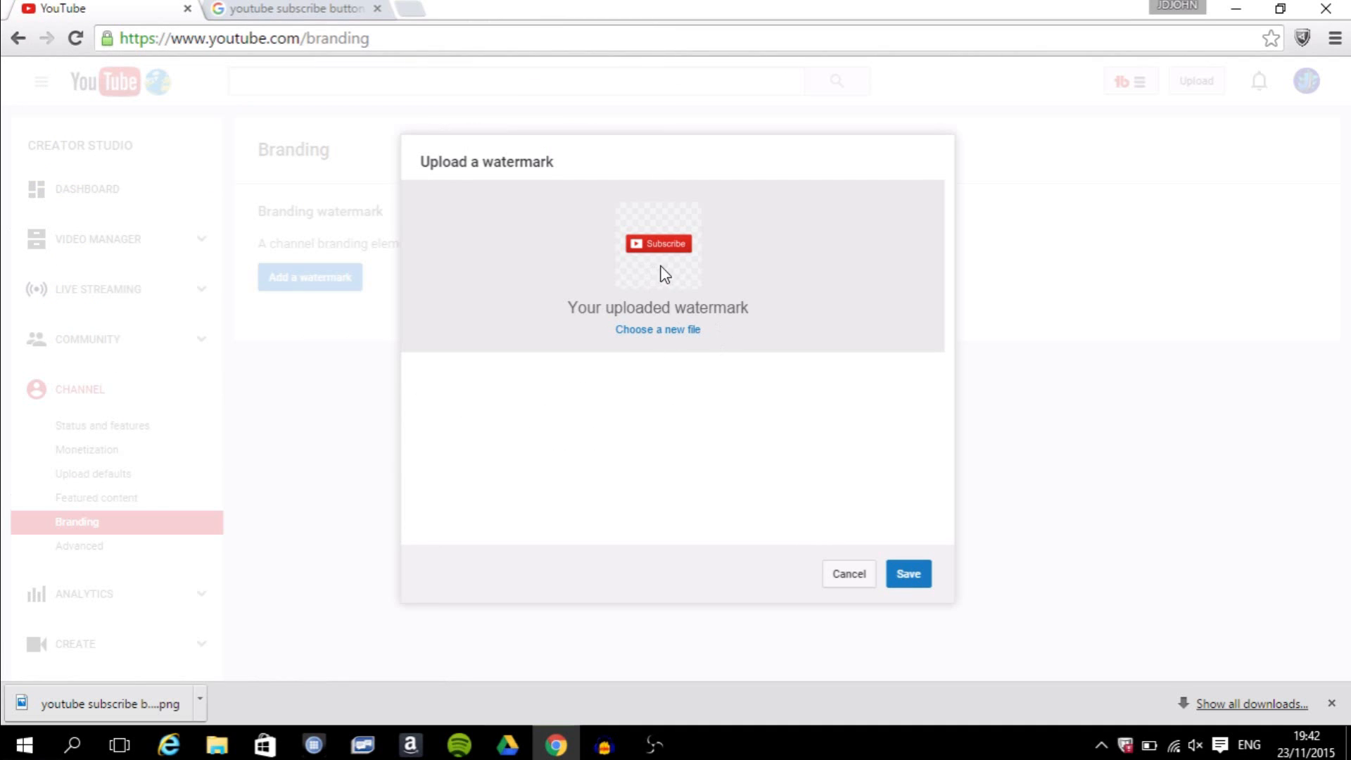
click(908, 574)
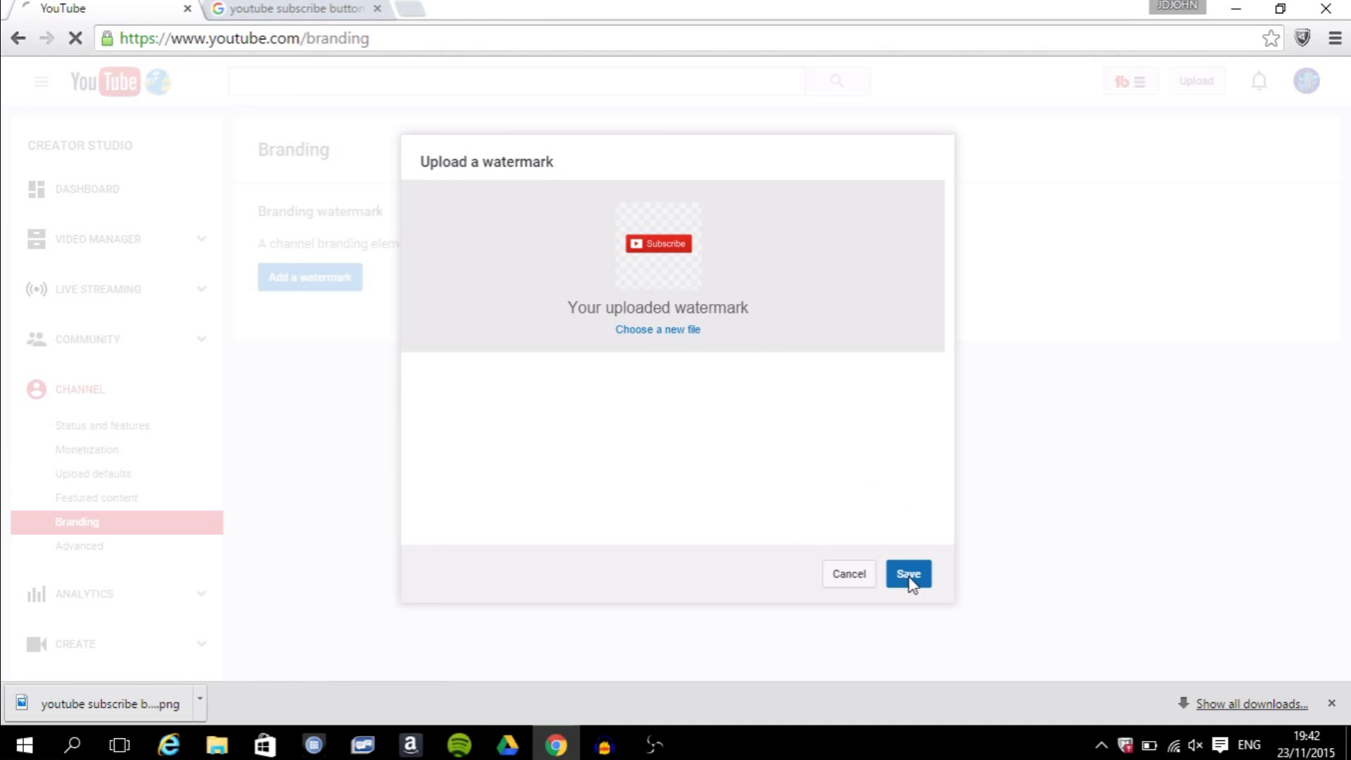
click(906, 574)
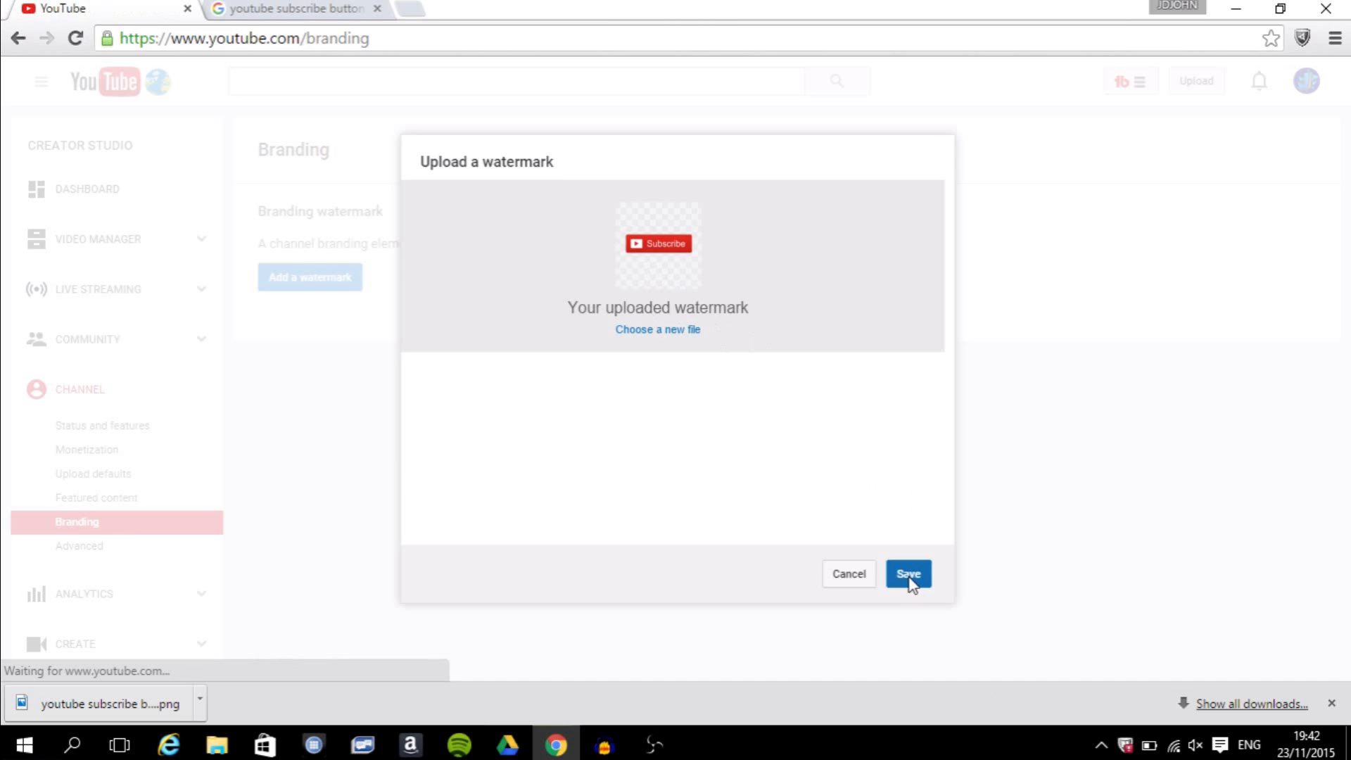
Step: Set the watermark's Display time to Entire video and update the setting
click(908, 574)
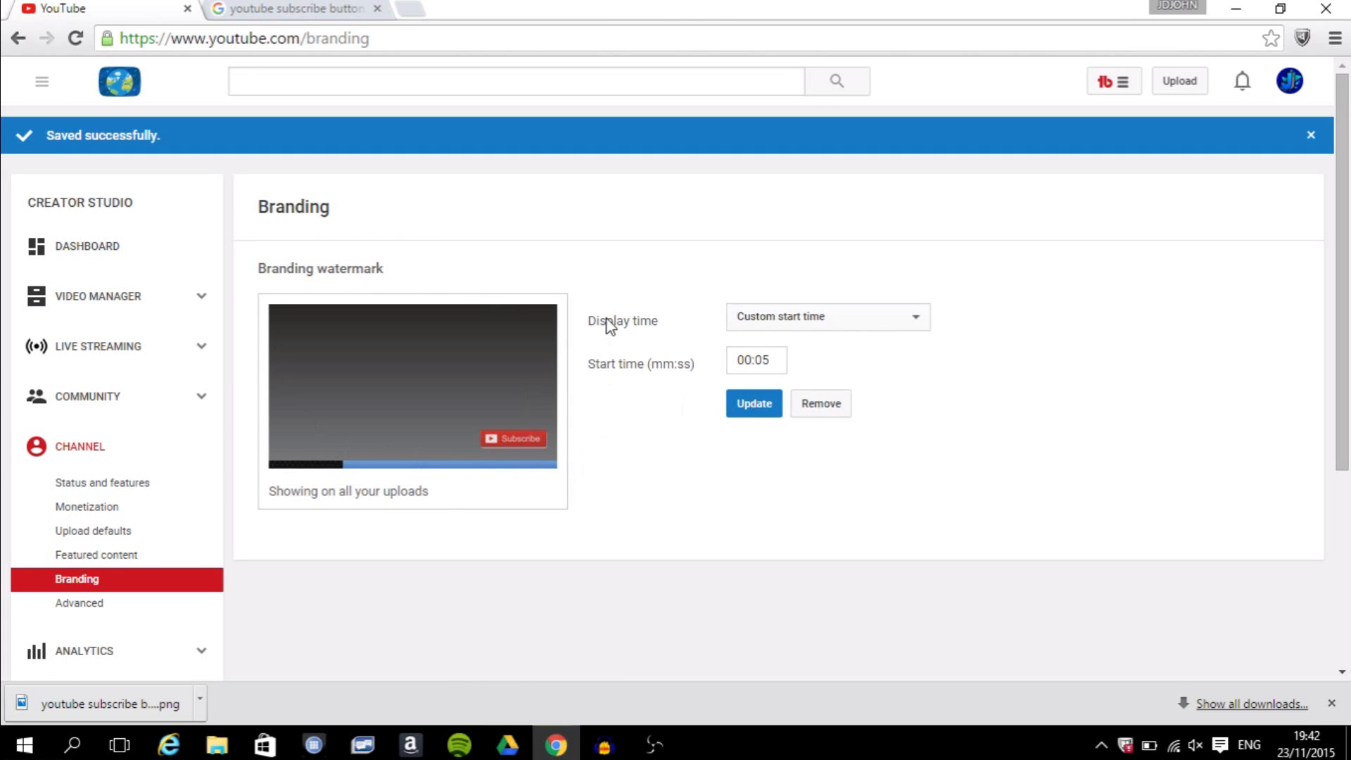
mouse_move(407, 475)
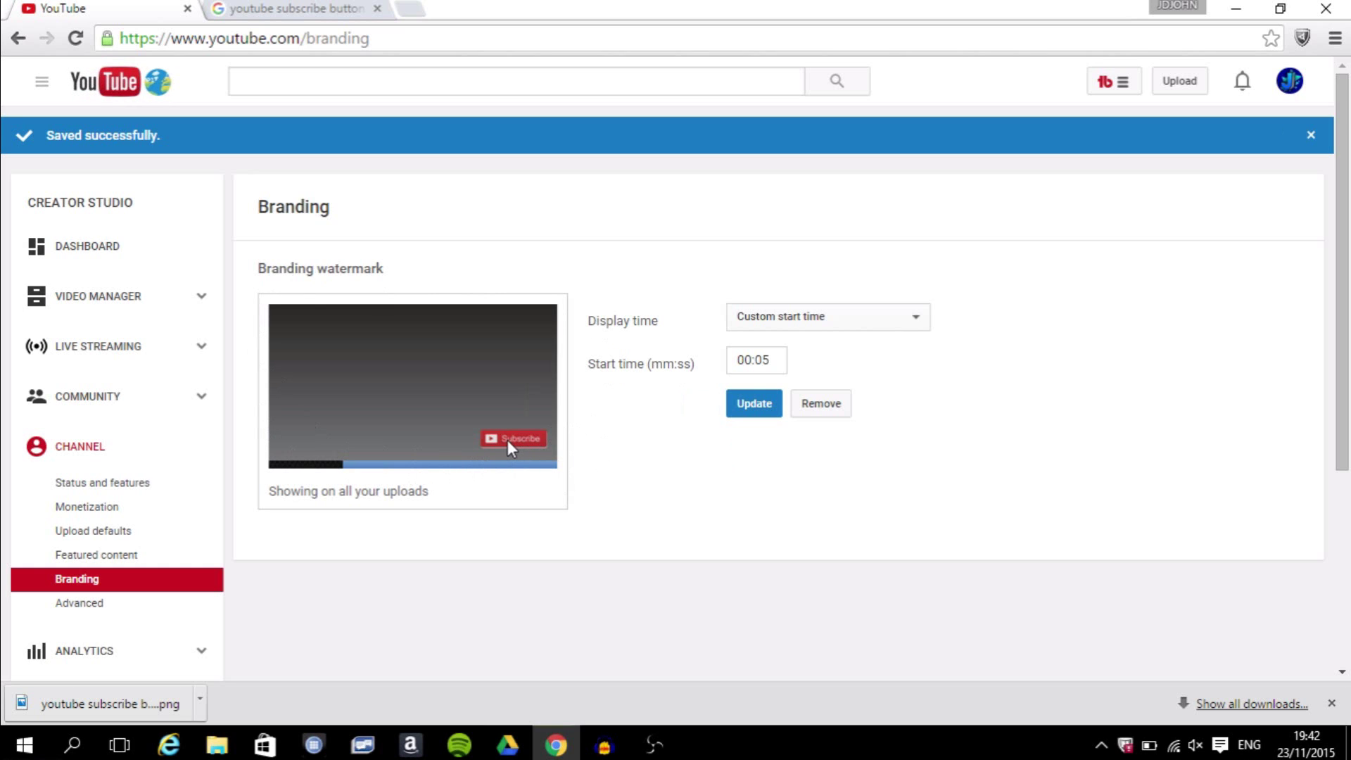
mouse_move(612, 428)
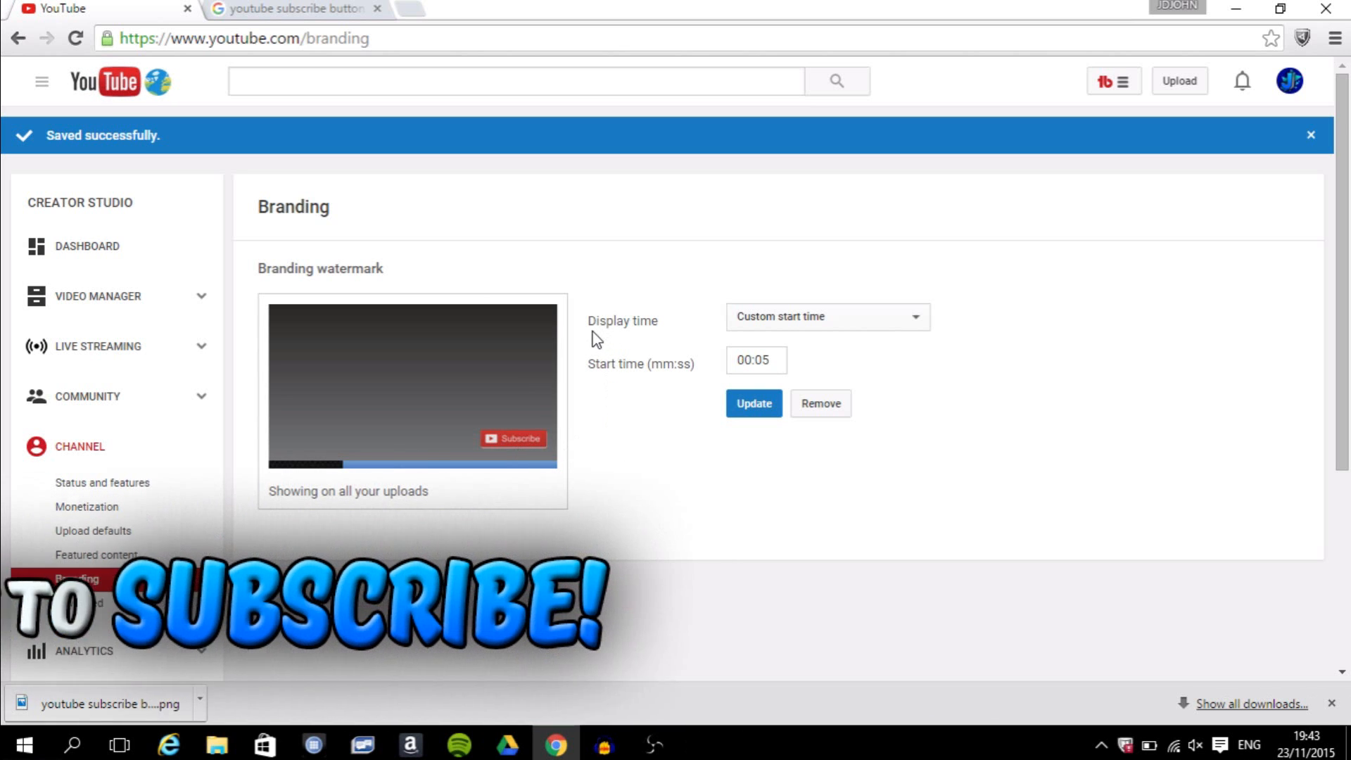
mouse_move(907, 325)
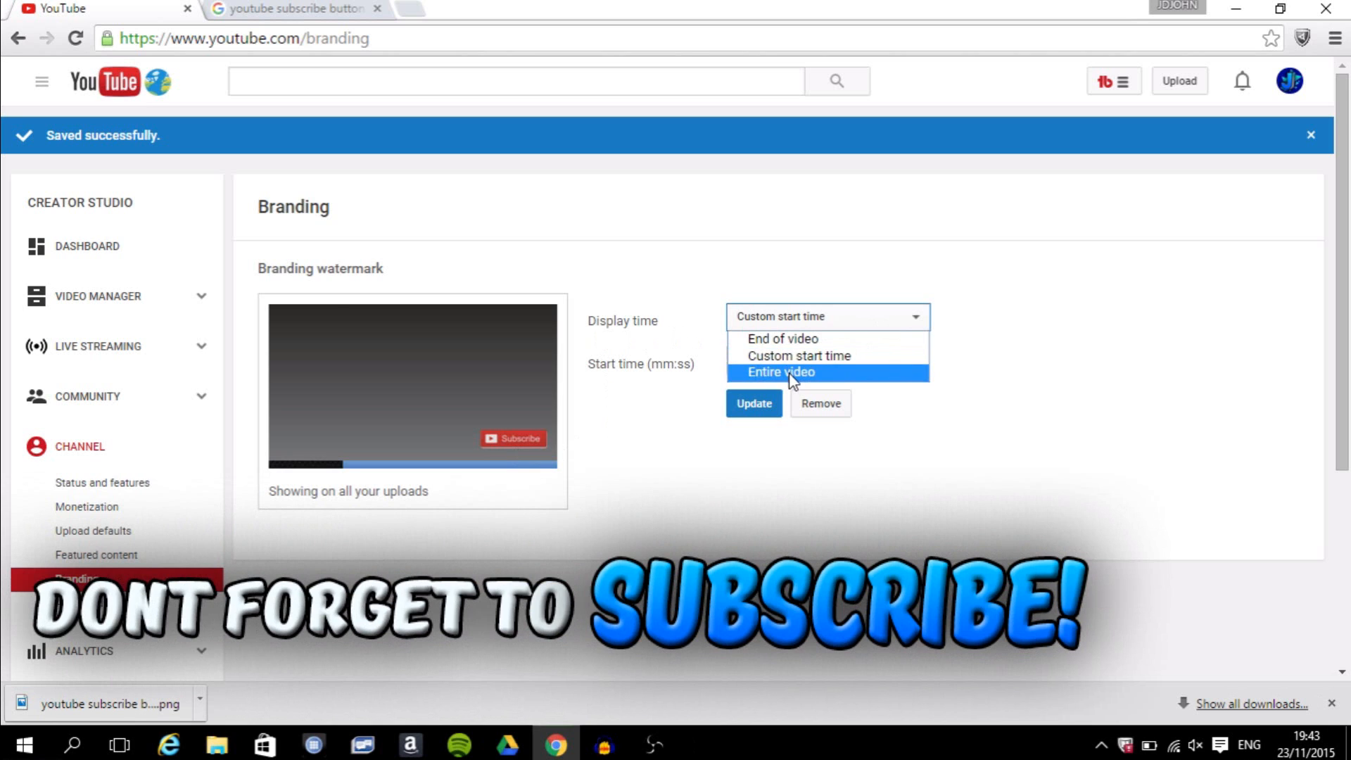
click(778, 372)
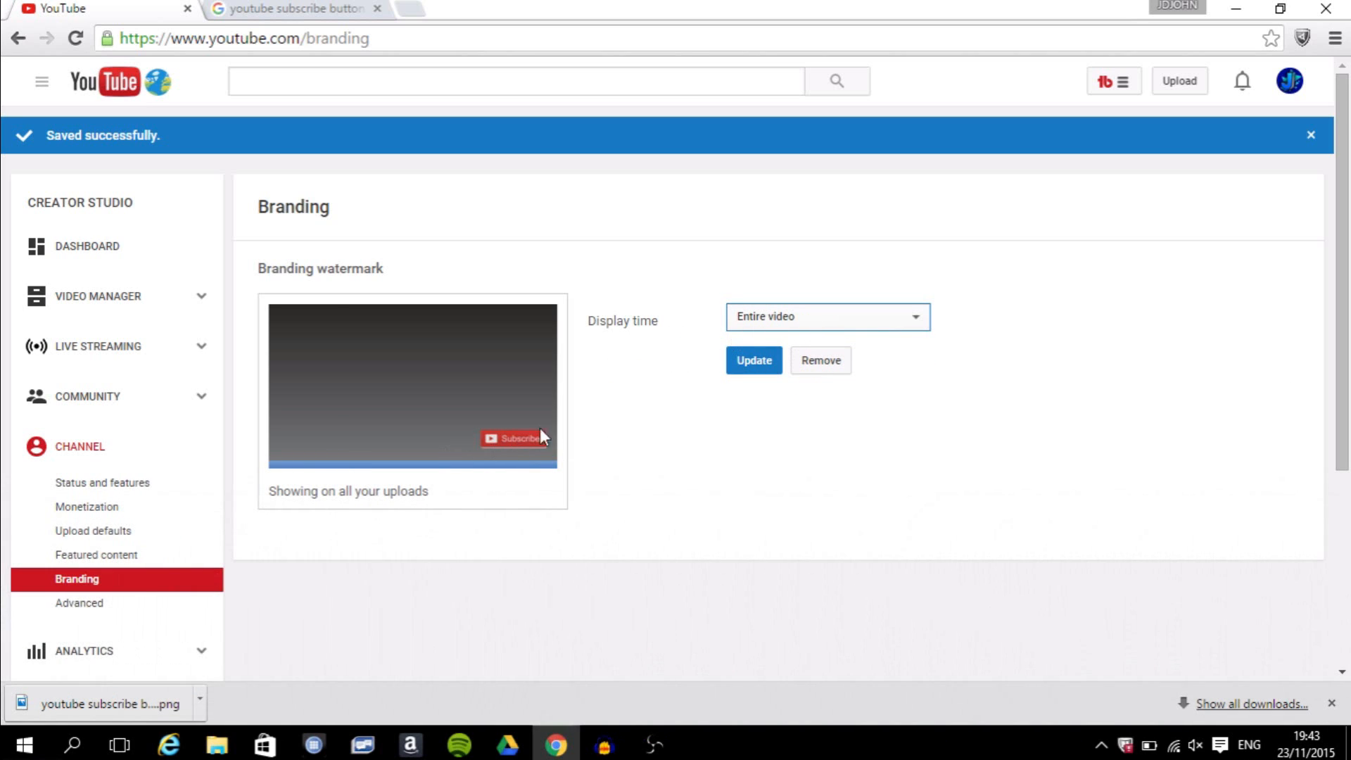
mouse_move(681, 399)
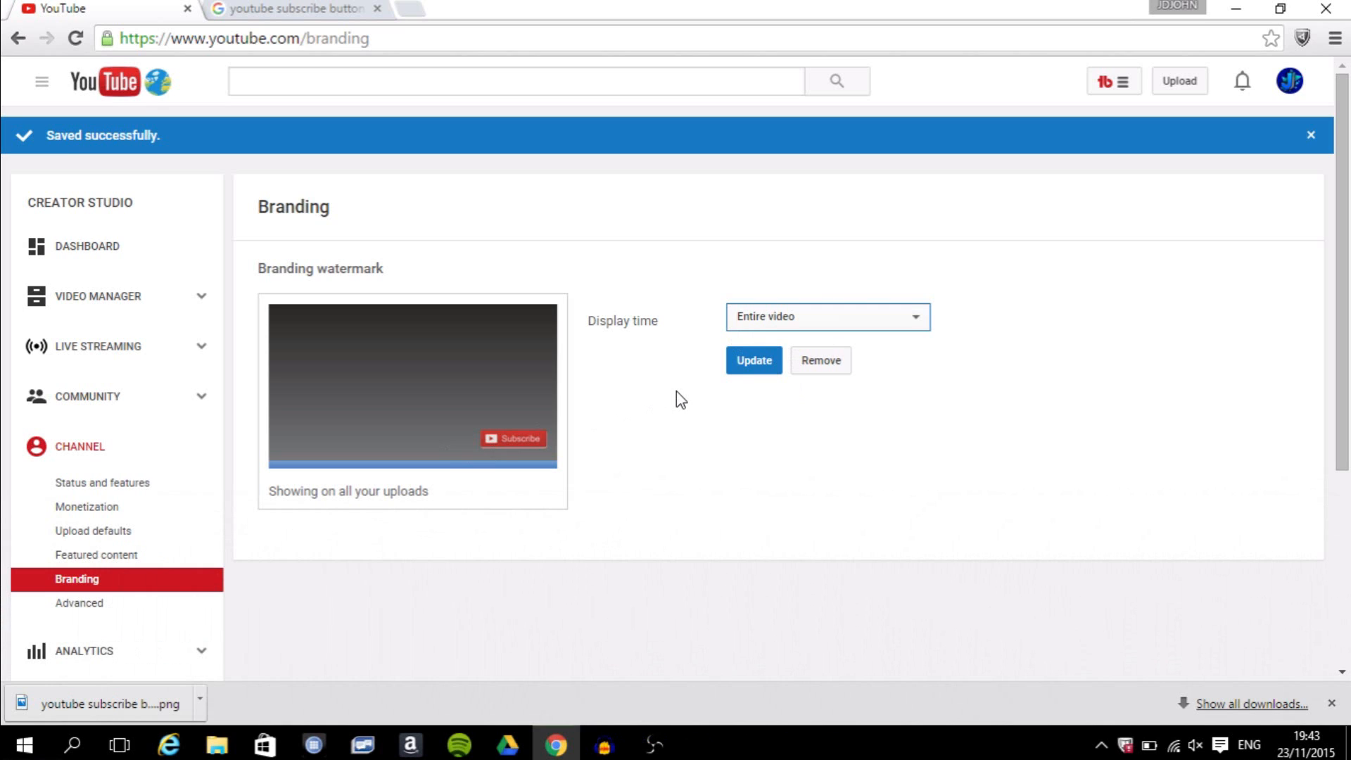
mouse_move(754, 361)
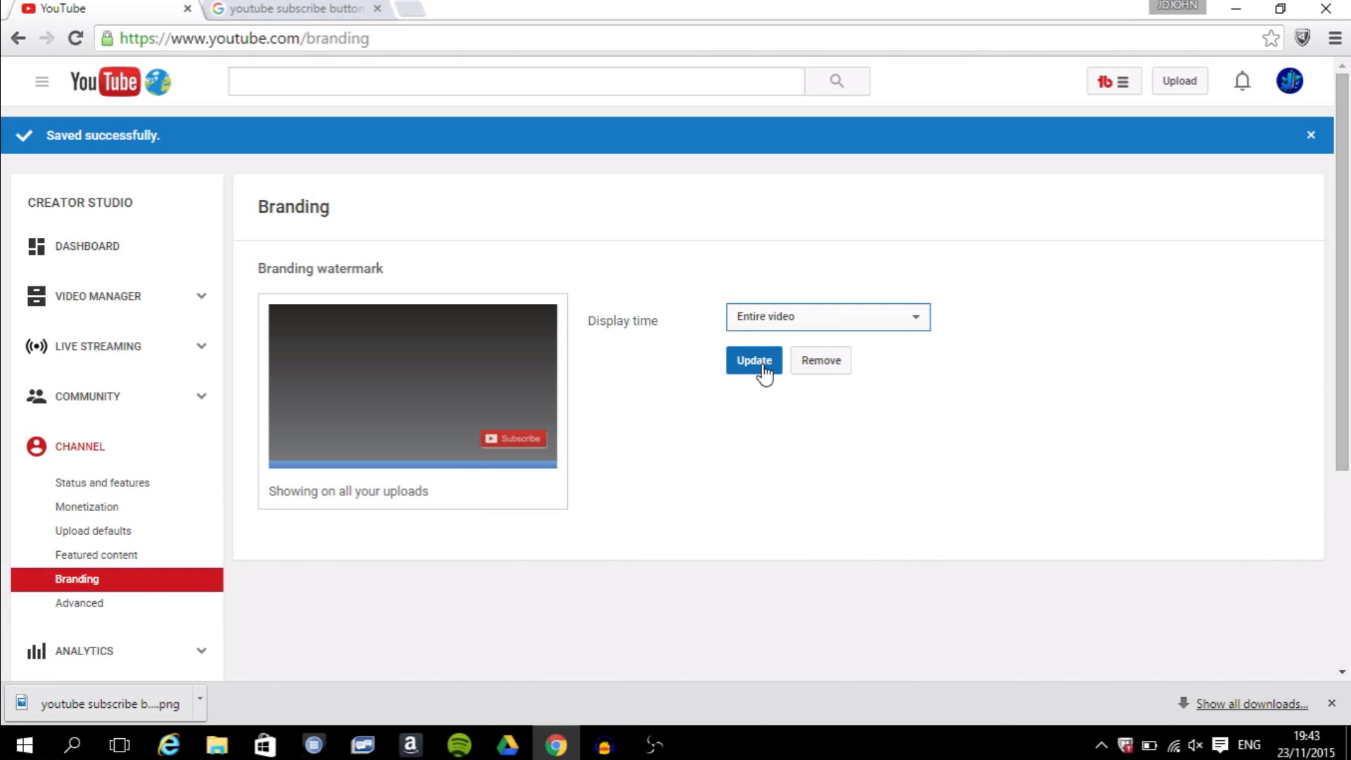
click(751, 361)
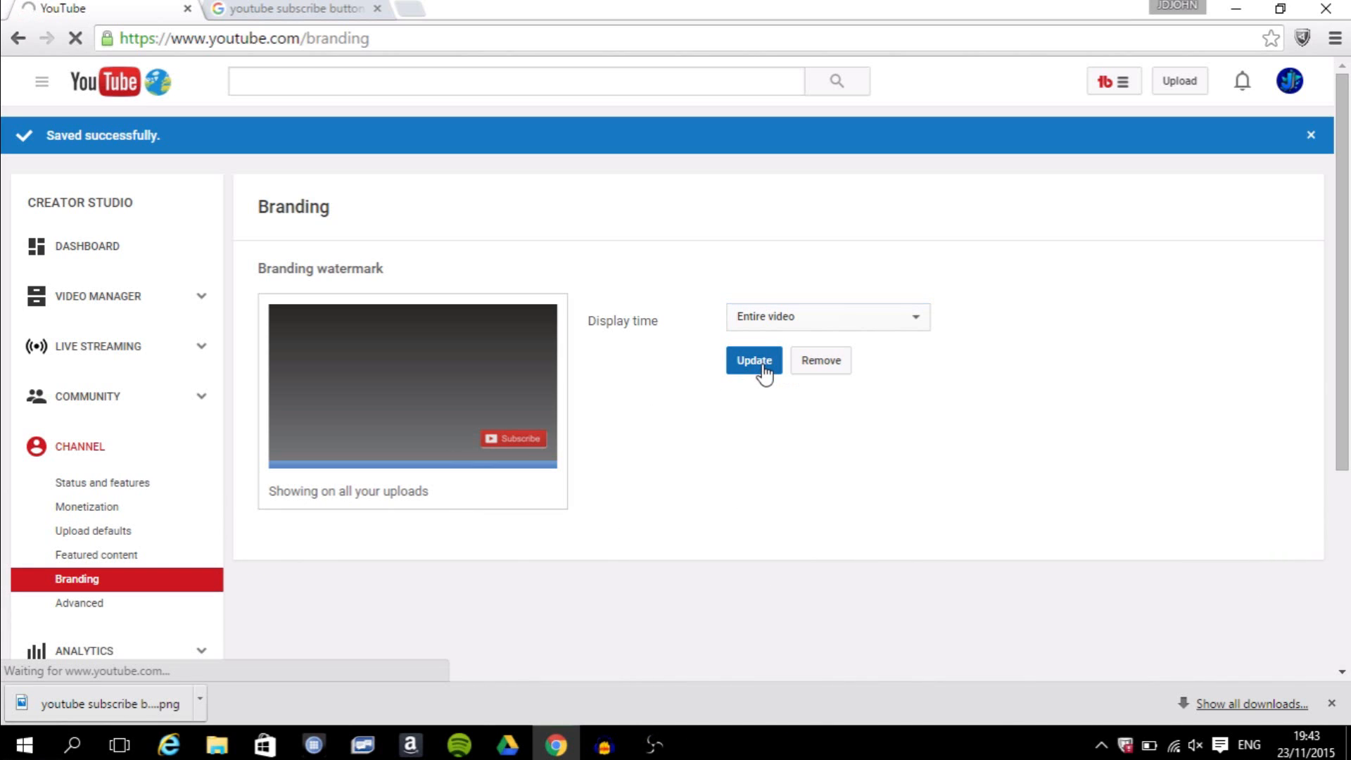
click(752, 360)
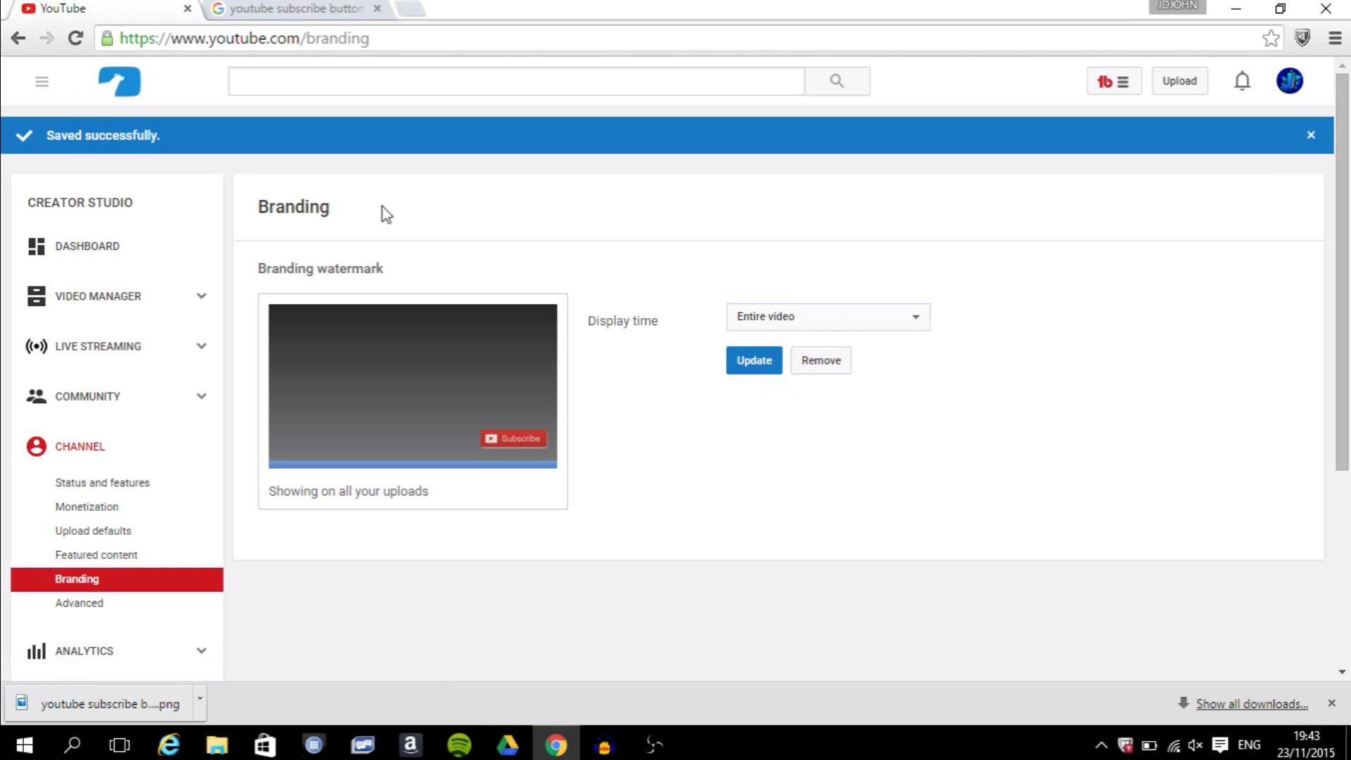
Step: Go to My Channel and play the NUKETOWN IS BACK upload to check the Subscribe watermark
click(41, 82)
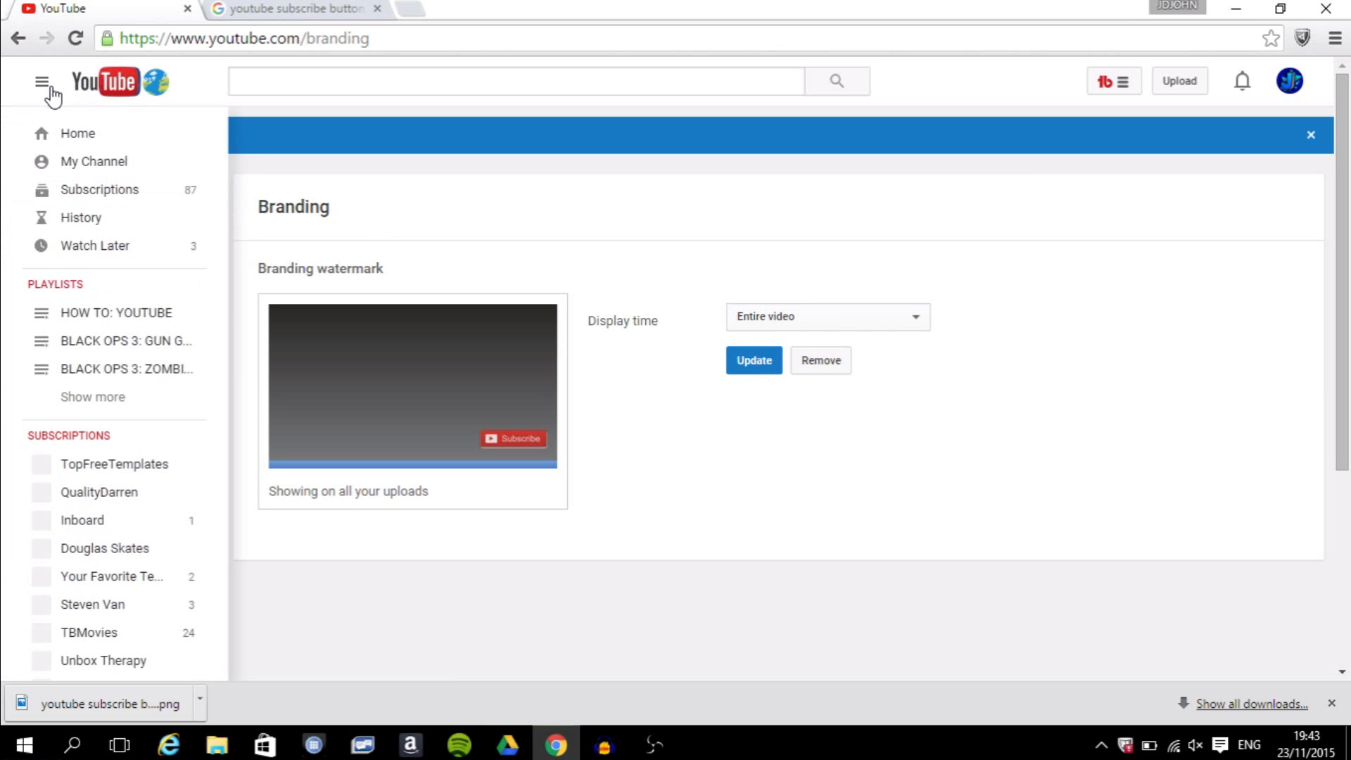
click(93, 161)
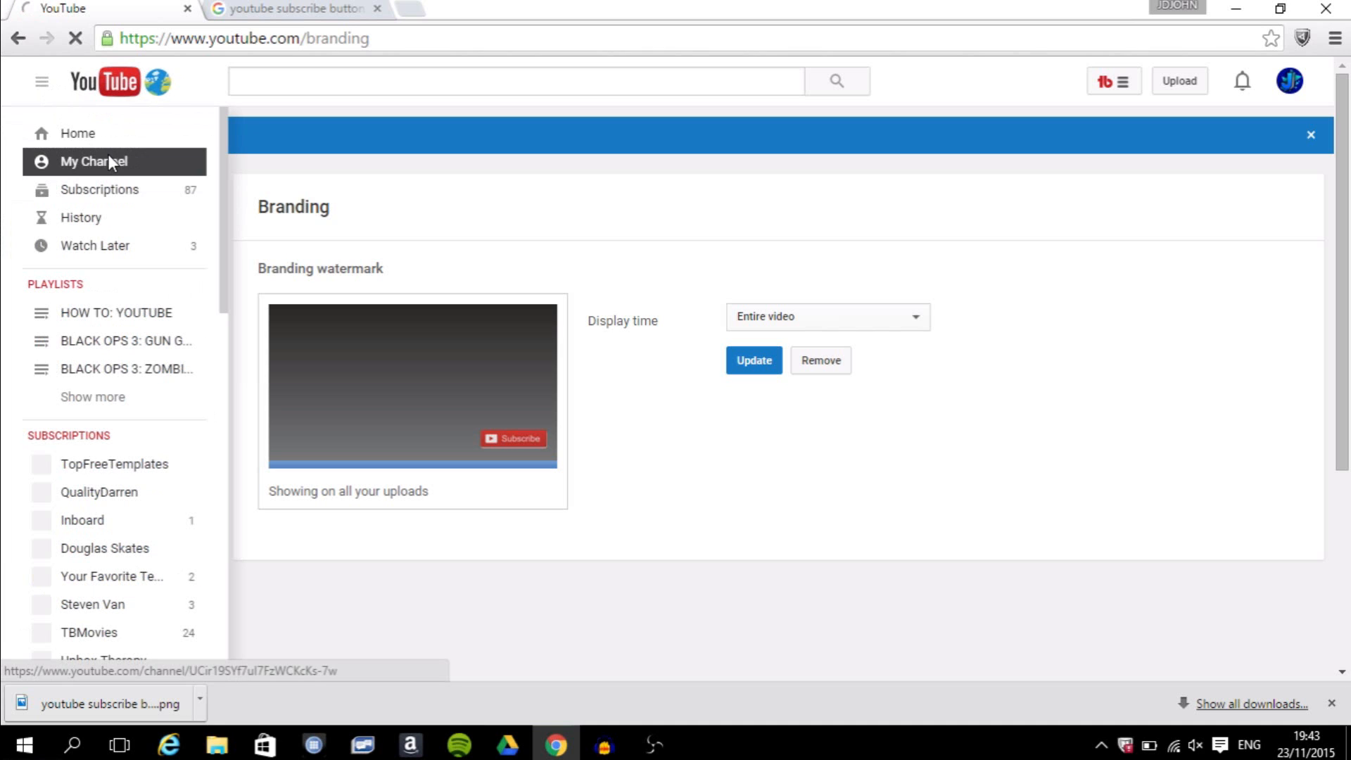
click(93, 160)
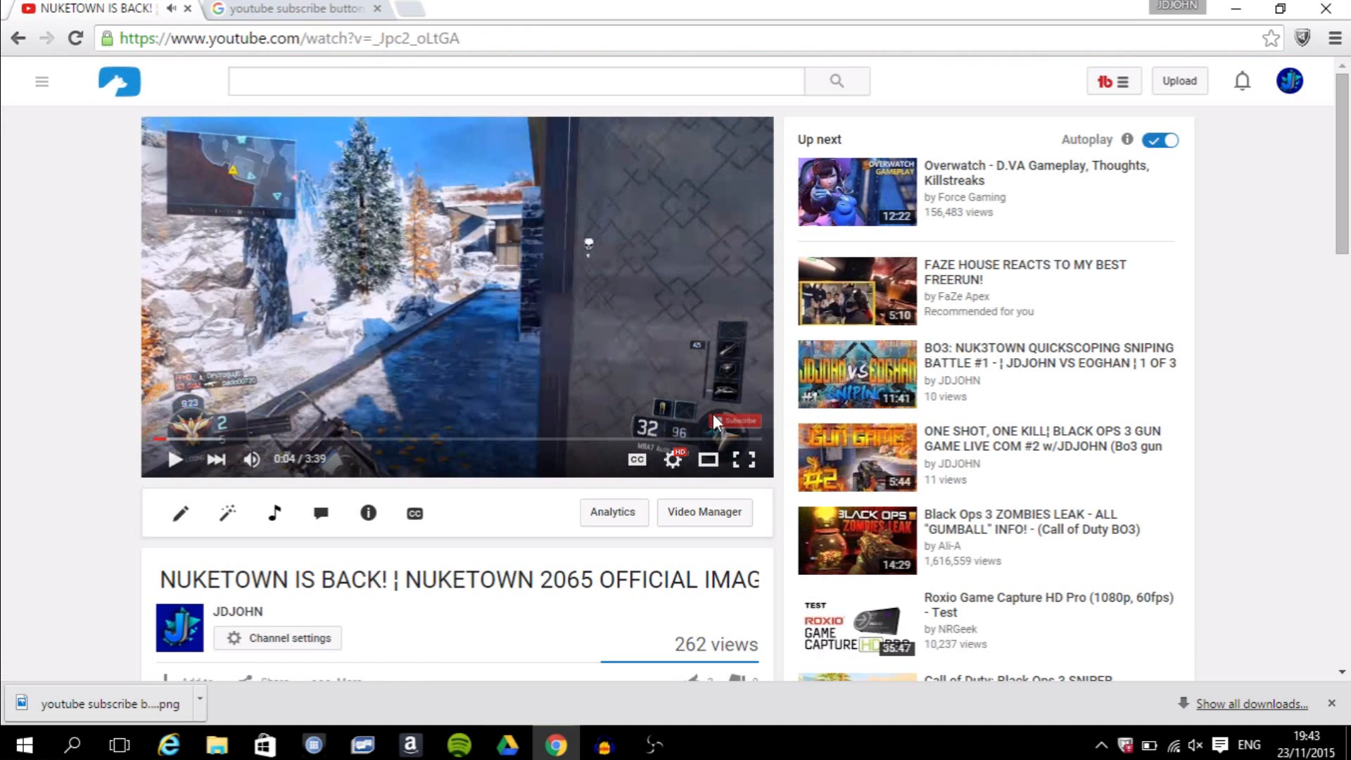
mouse_move(647, 419)
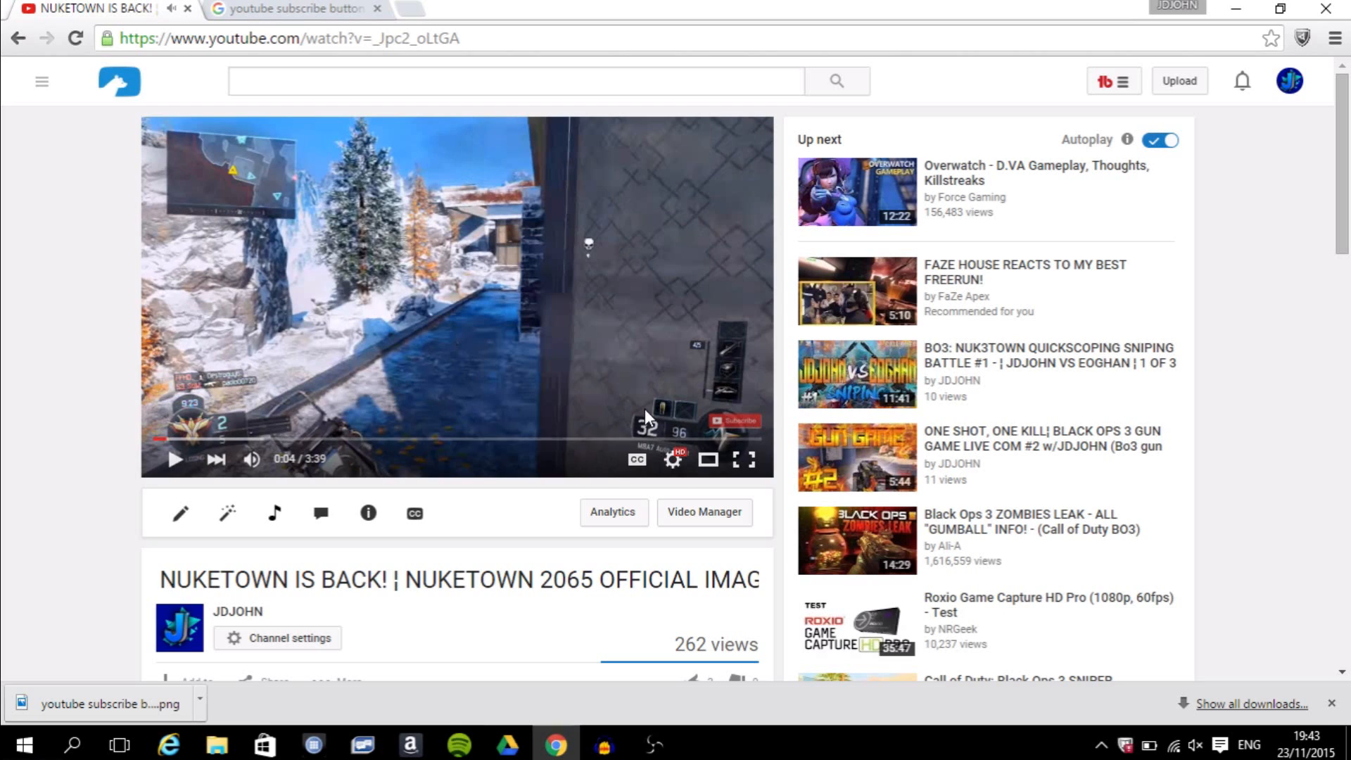
mouse_move(608, 334)
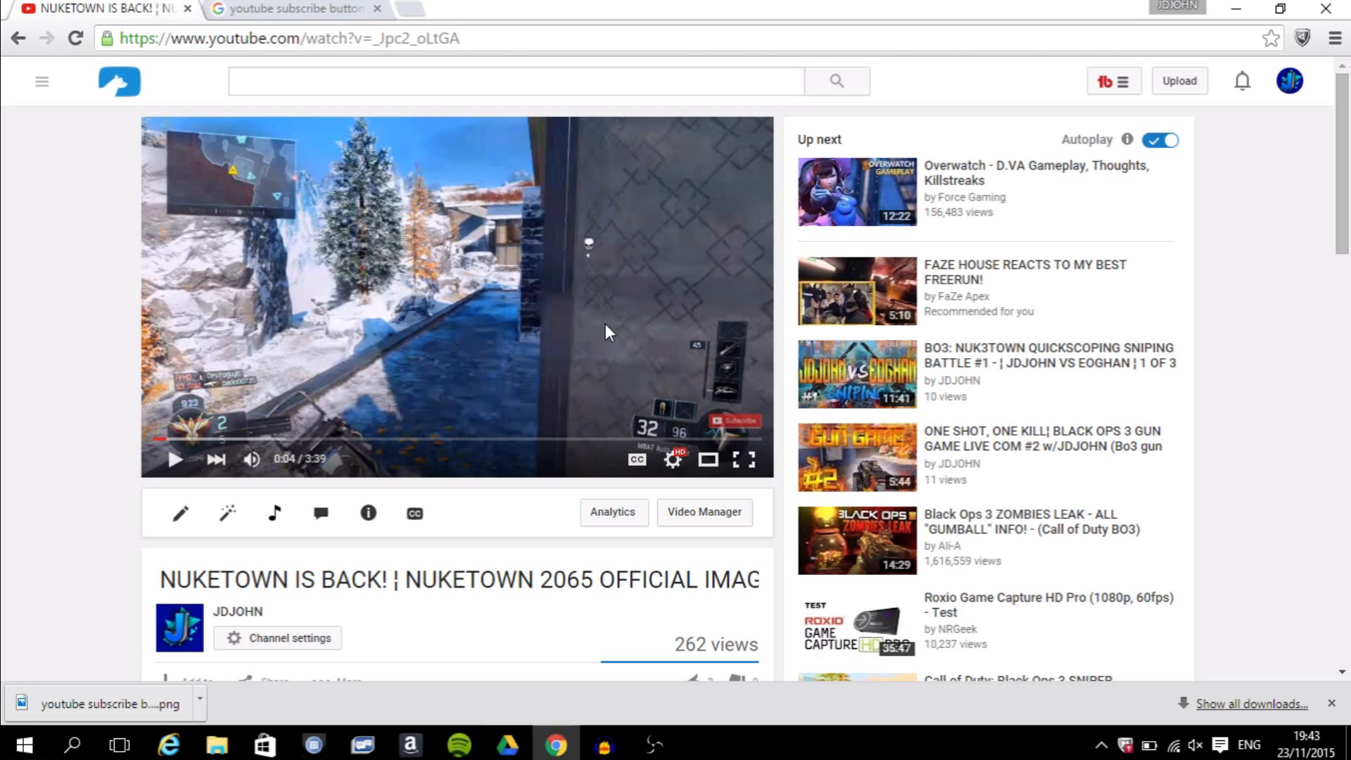